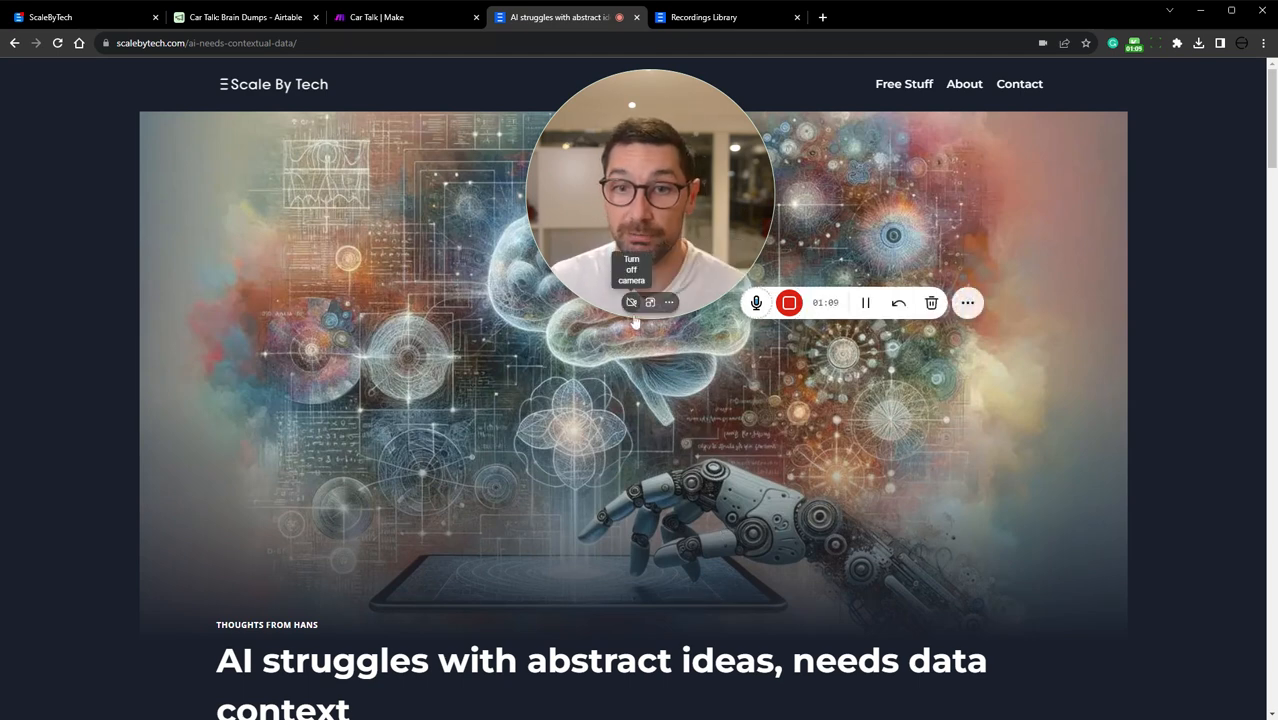
{"action": "mouse_move", "coordinate": [650, 302]}
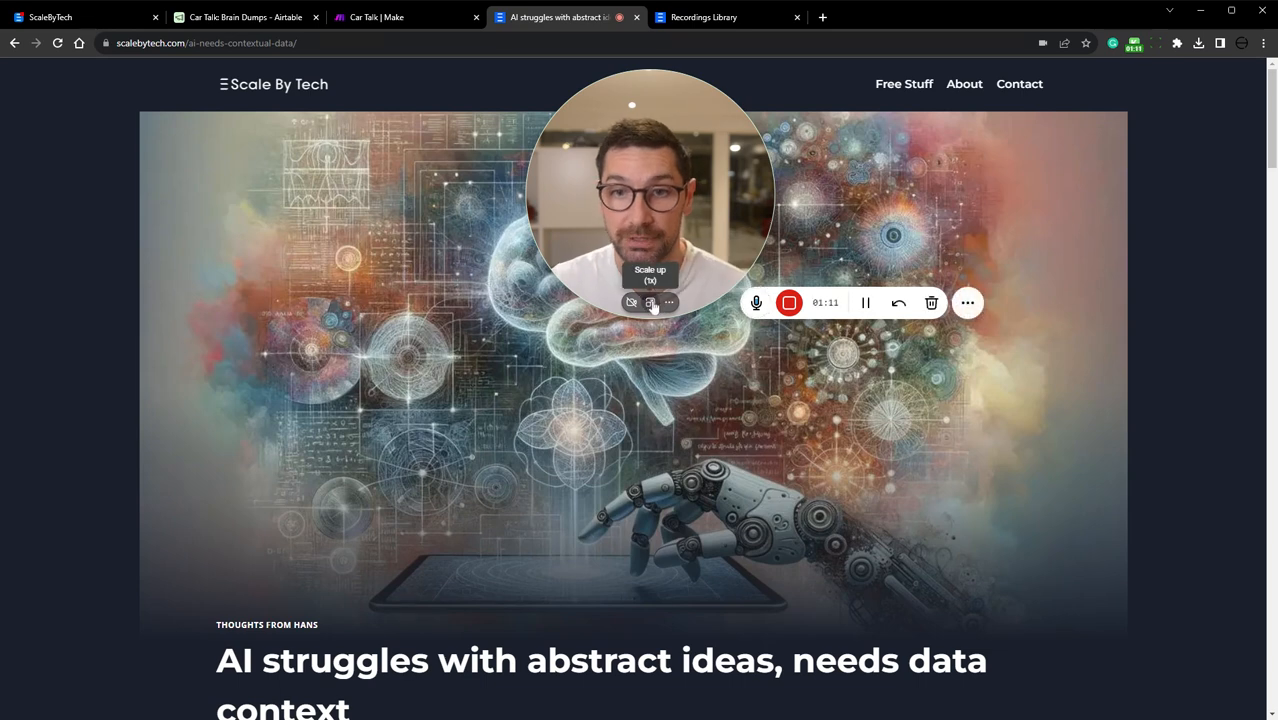
Highlight the opening and ending words of the blog post title.
{"action": "left_click", "coordinate": [651, 302]}
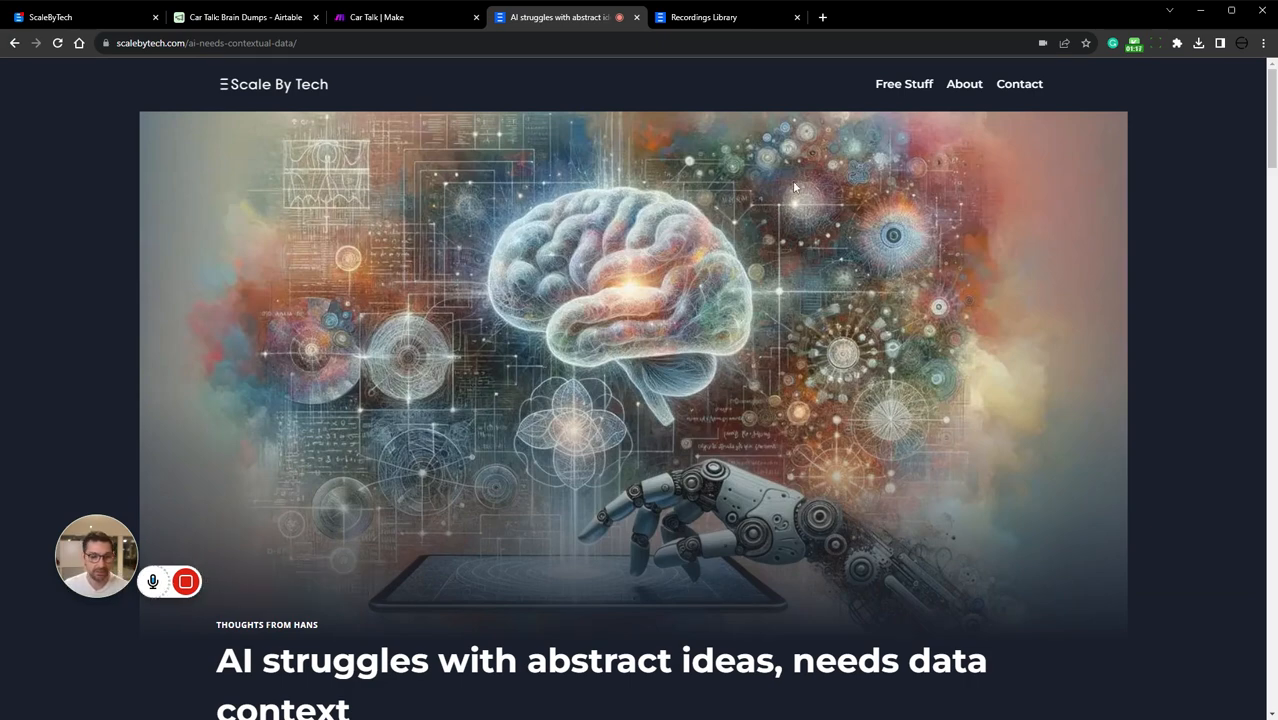
{"action": "scroll", "scroll_direction": "down", "scroll_amount": 3}
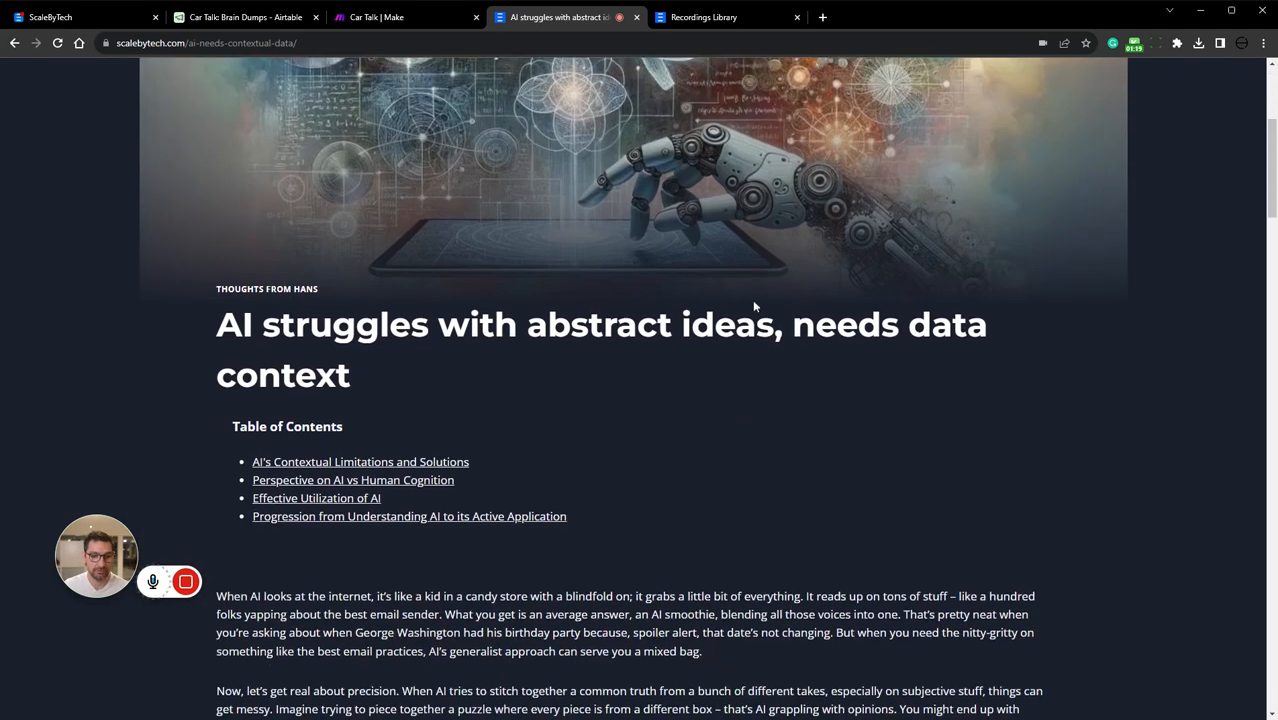
{"action": "mouse_move", "coordinate": [717, 430]}
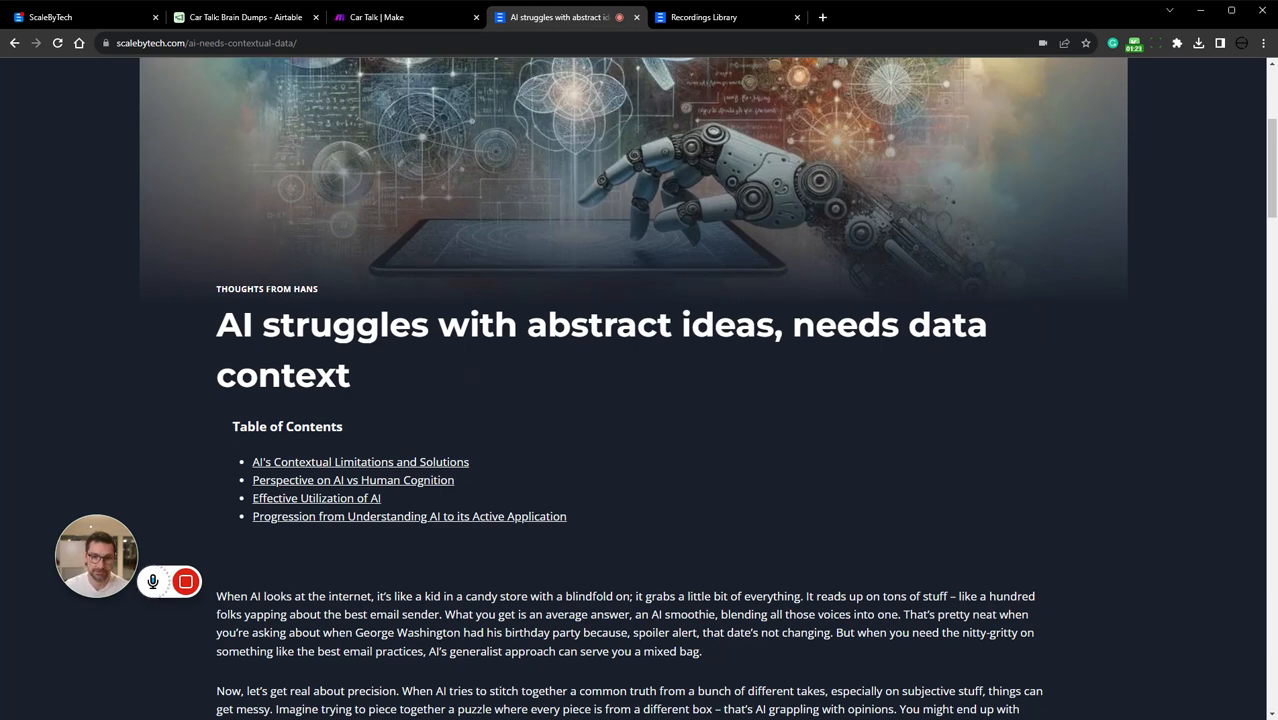
{"action": "mouse_move", "coordinate": [357, 441]}
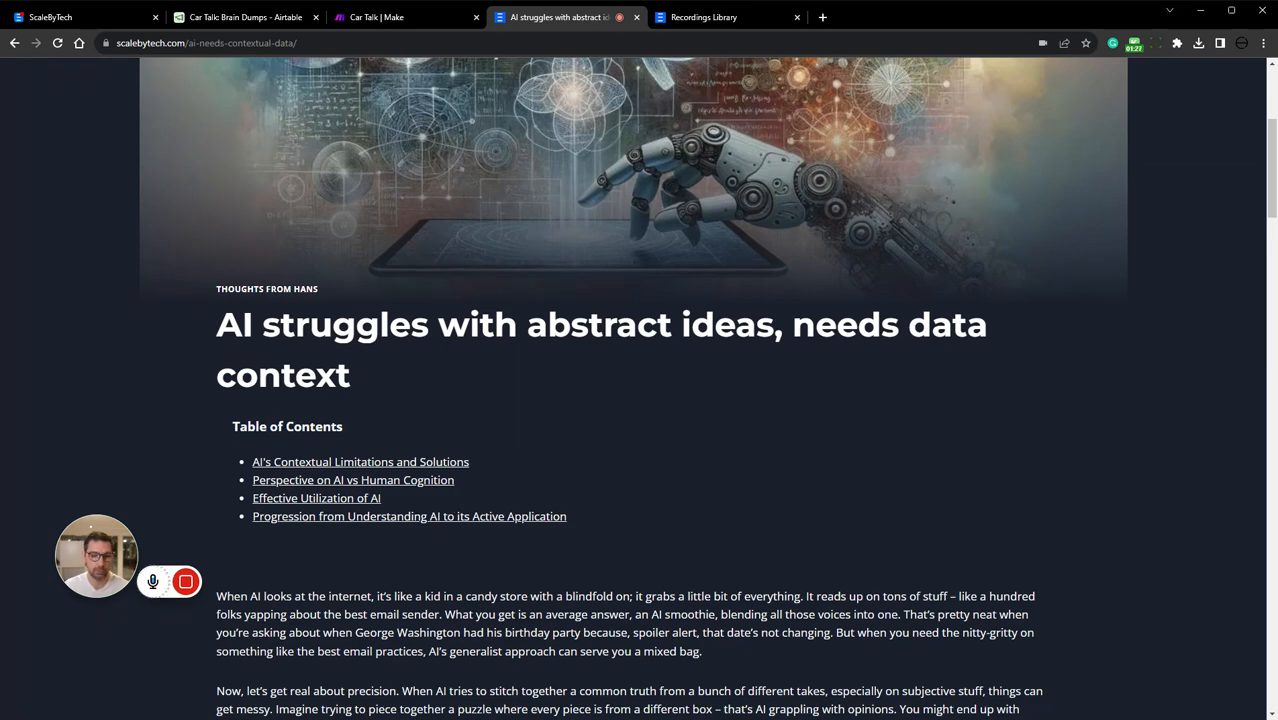
{"action": "mouse_move", "coordinate": [531, 411]}
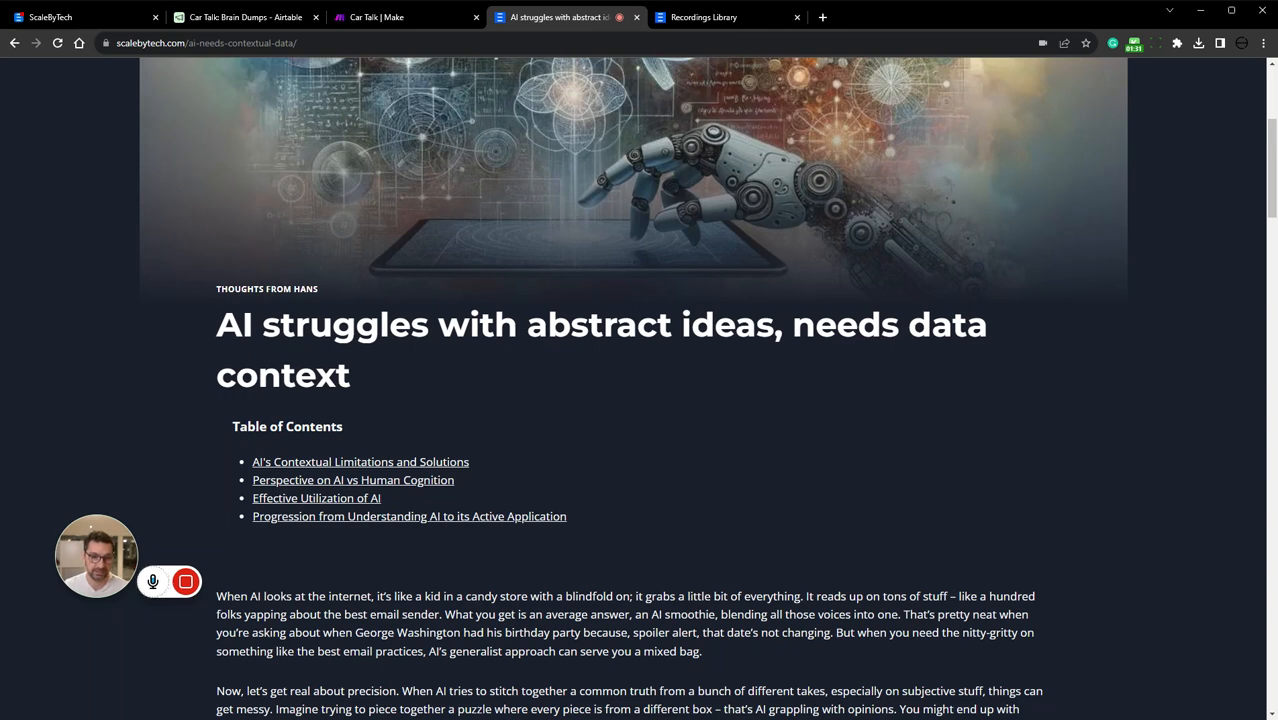
{"action": "left_click_drag", "start_coordinate": [216, 324], "coordinate": [589, 324]}
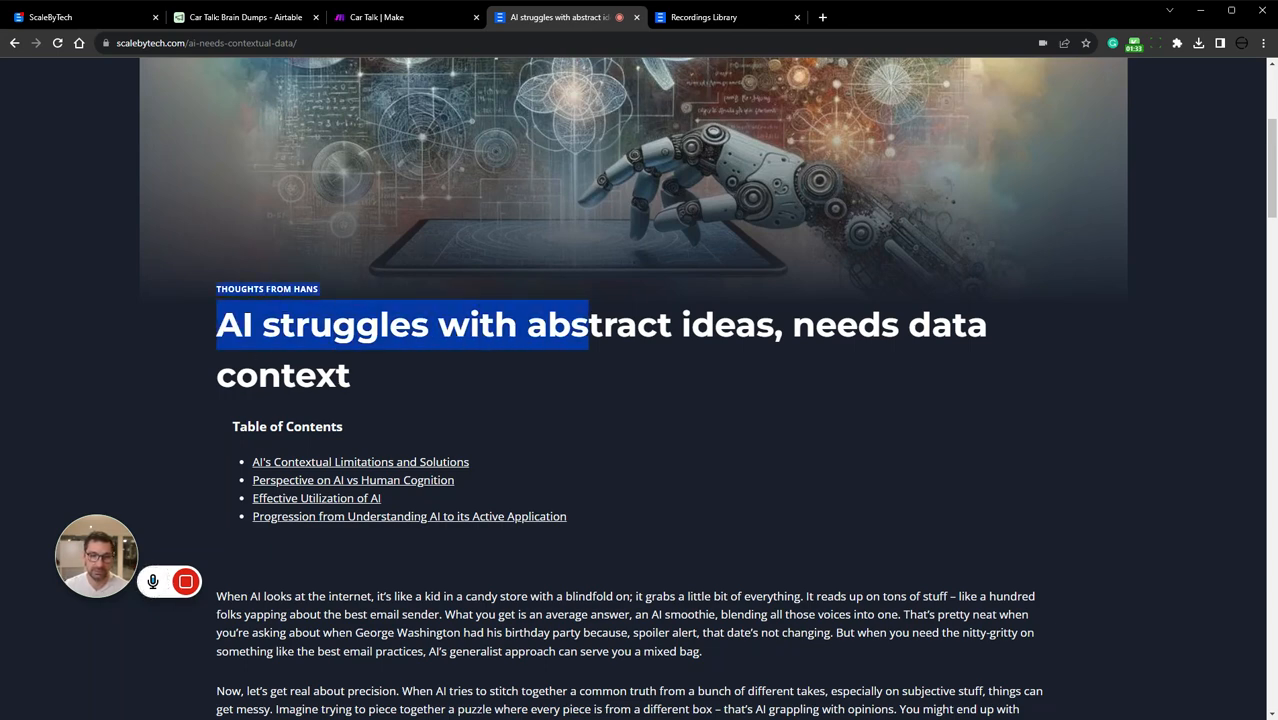
{"action": "left_click", "coordinate": [880, 365]}
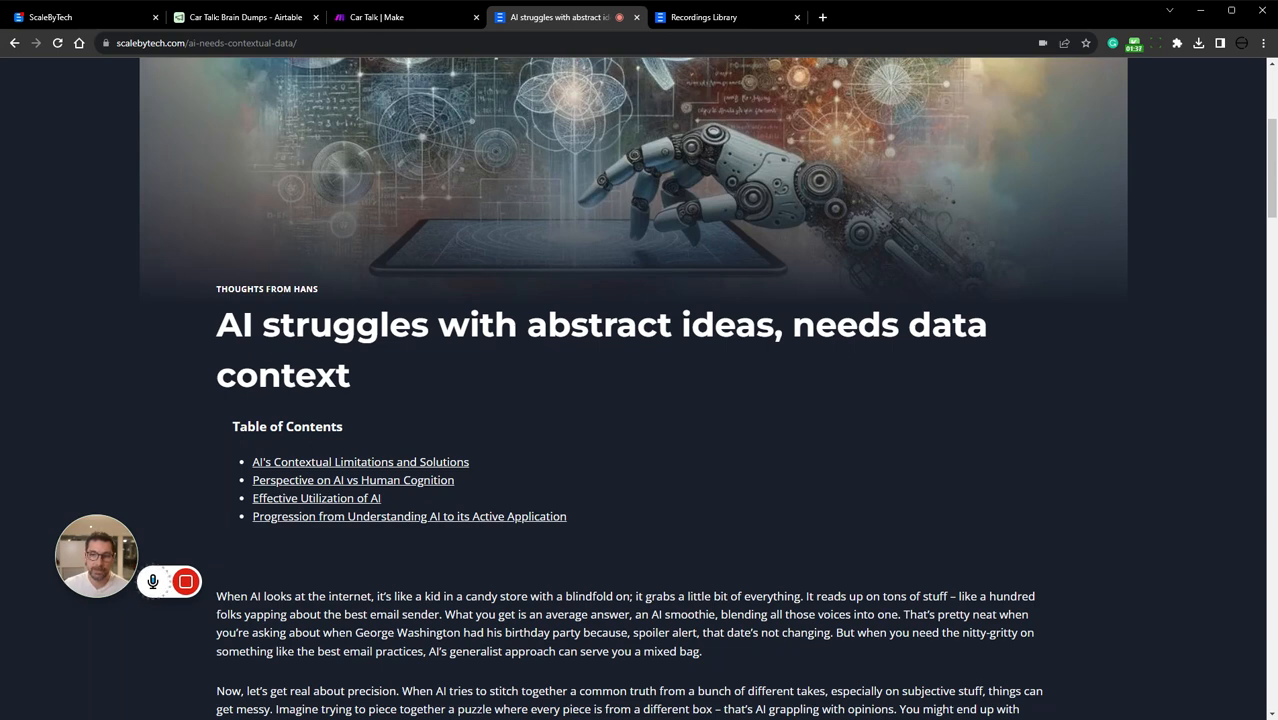
{"action": "left_click_drag", "start_coordinate": [793, 324], "coordinate": [351, 374]}
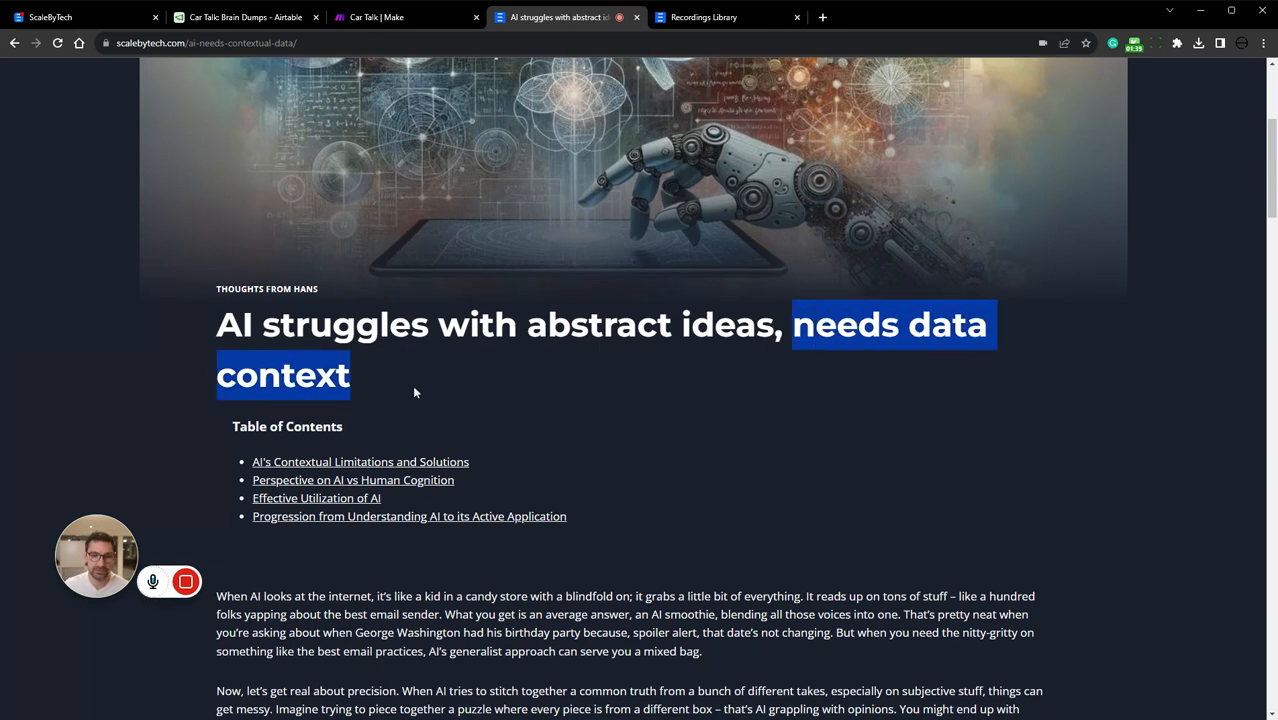
{"action": "left_click", "coordinate": [415, 393]}
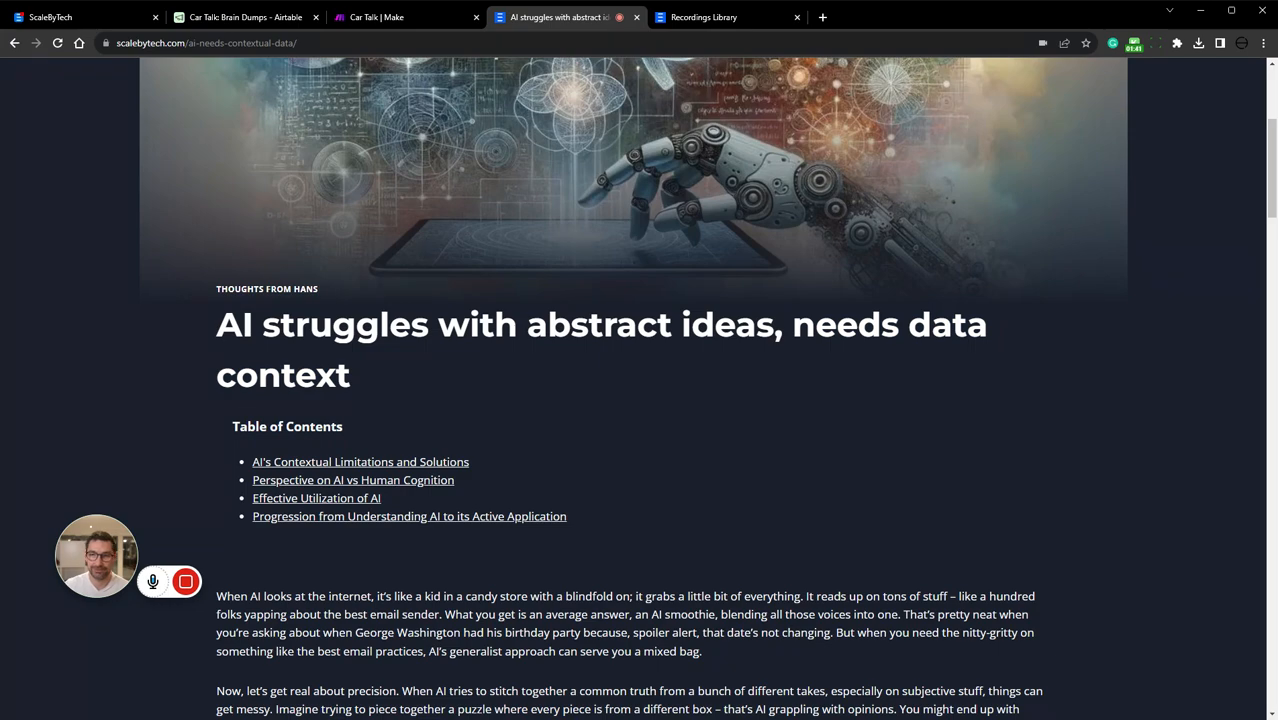
{"action": "mouse_move", "coordinate": [827, 408]}
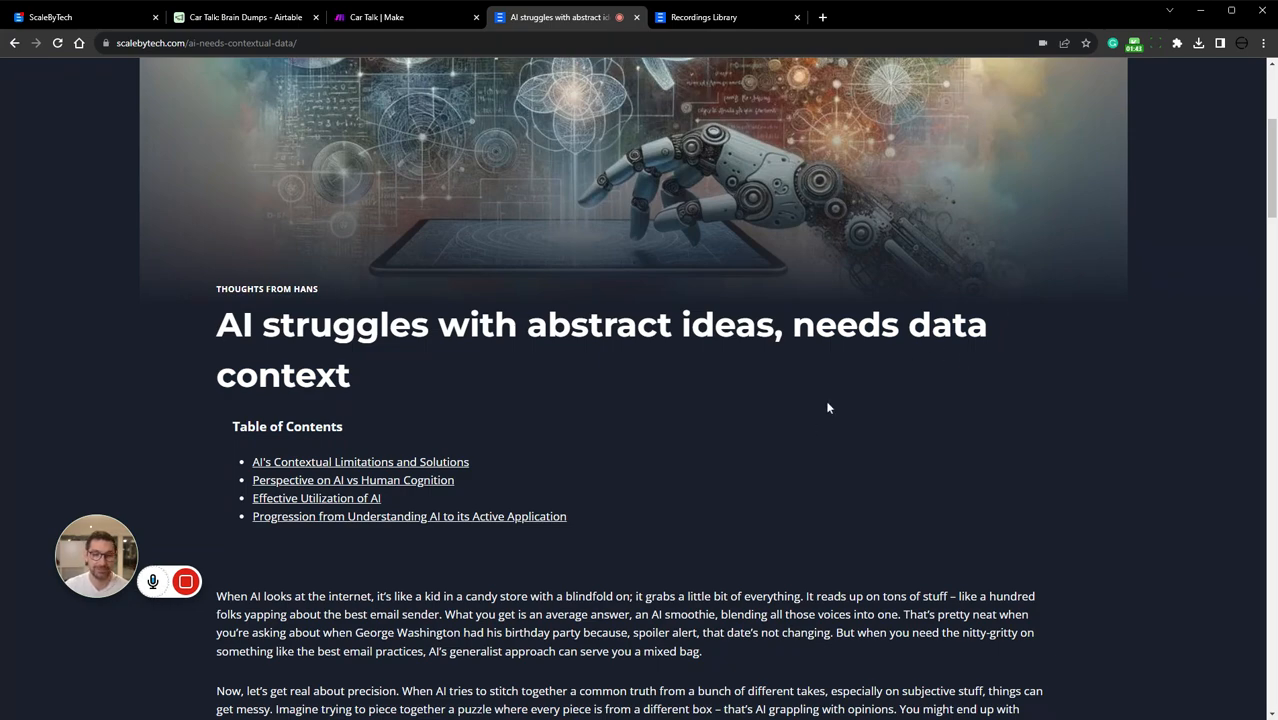
Scroll through the post, then switch to the Car Talk scenario in Make.
{"action": "scroll", "scroll_direction": "down", "scroll_amount": 3}
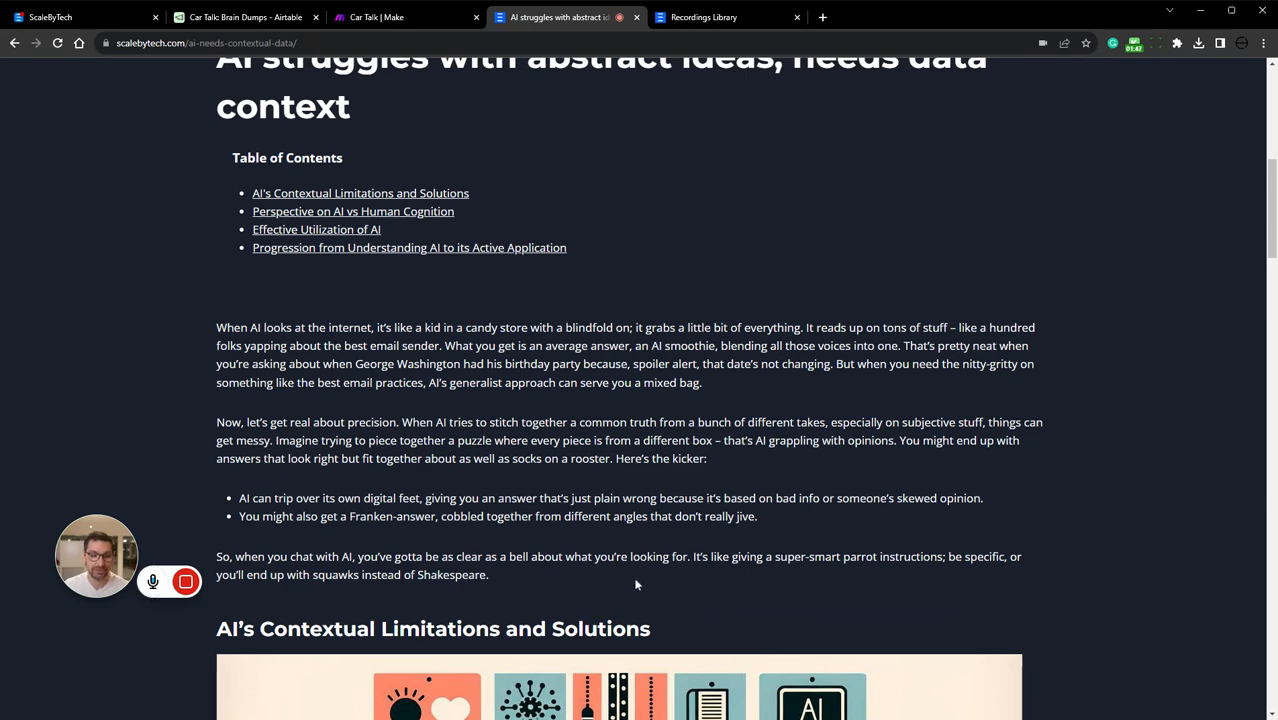
{"action": "mouse_move", "coordinate": [727, 575]}
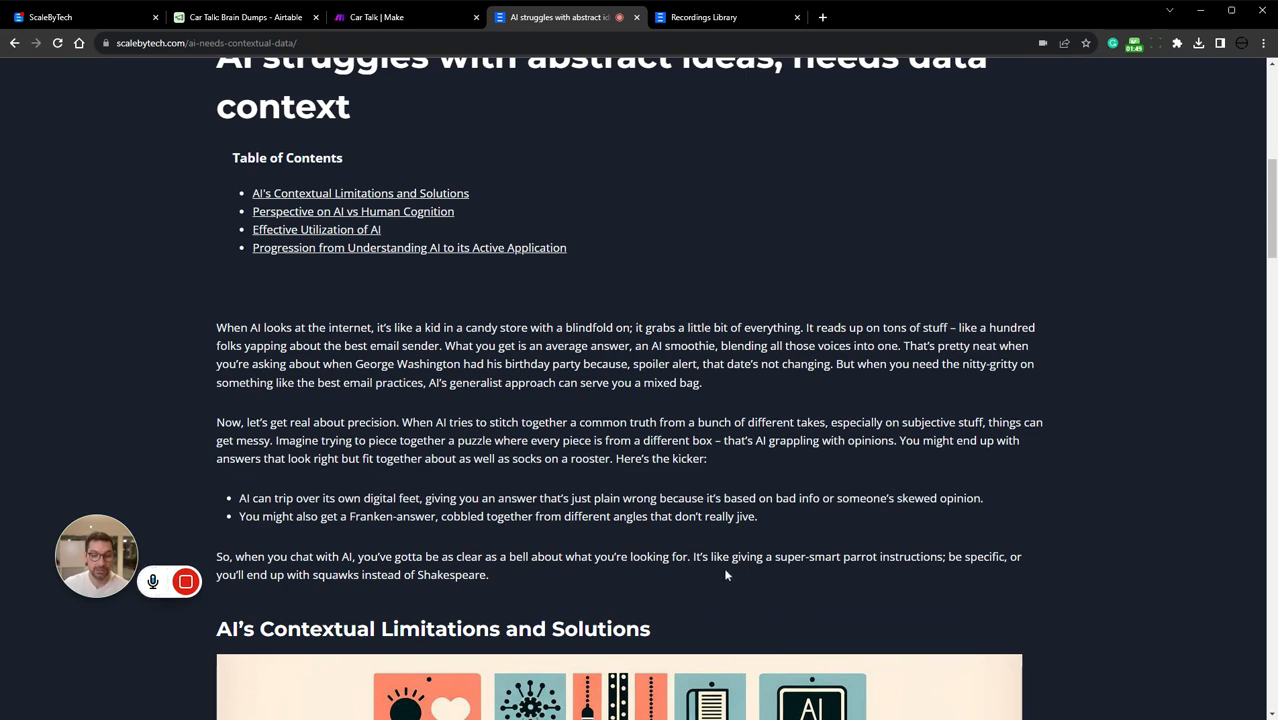
{"action": "mouse_move", "coordinate": [706, 592]}
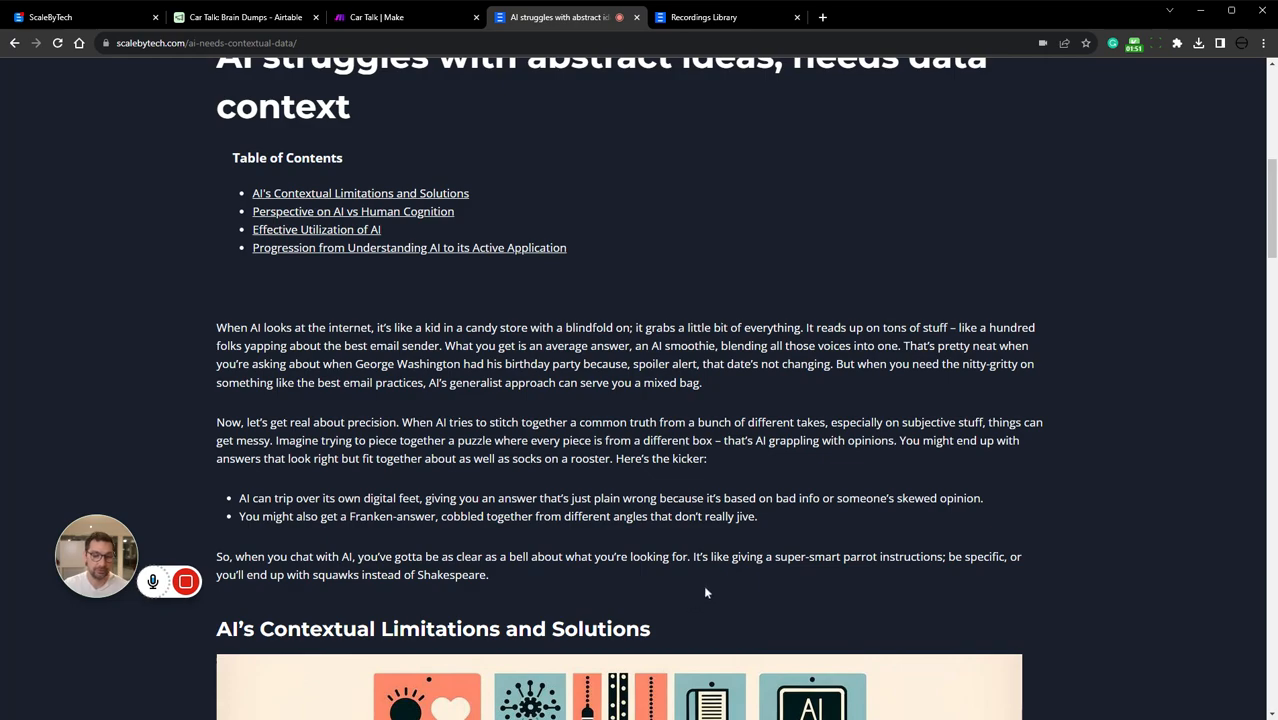
{"action": "scroll", "scroll_direction": "up", "scroll_amount": 3}
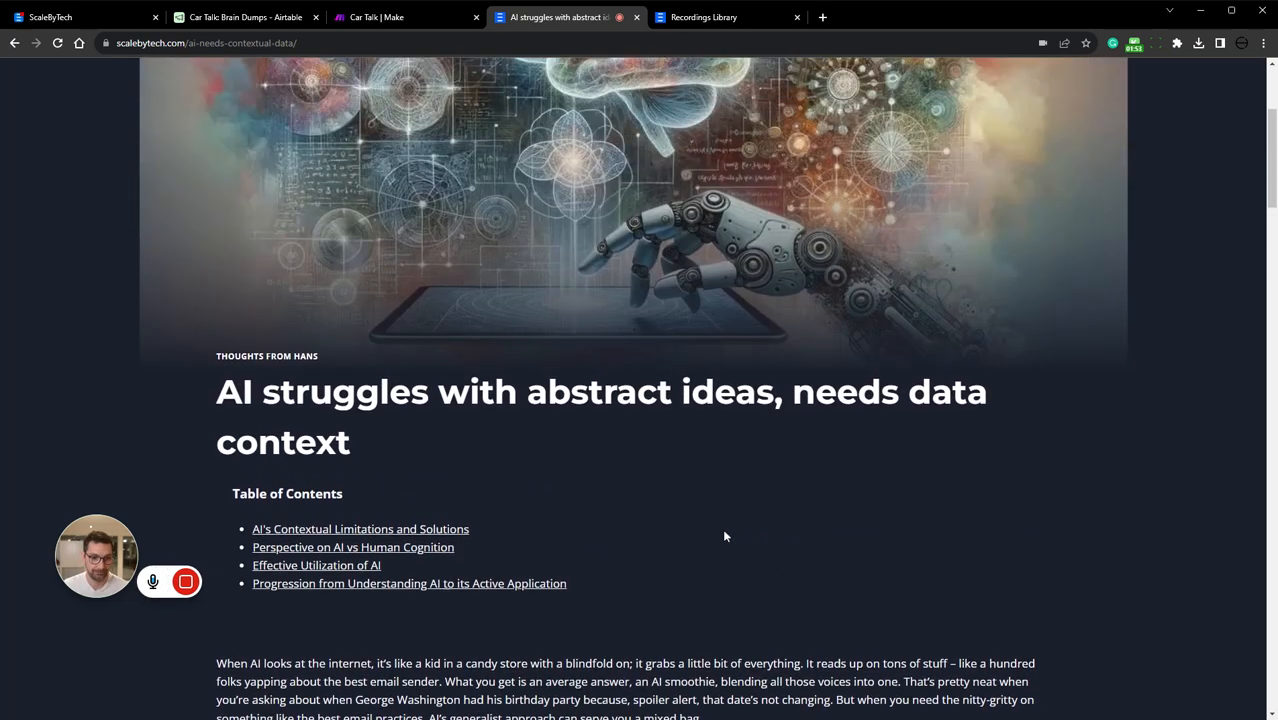
{"action": "scroll", "scroll_direction": "up", "scroll_amount": 3}
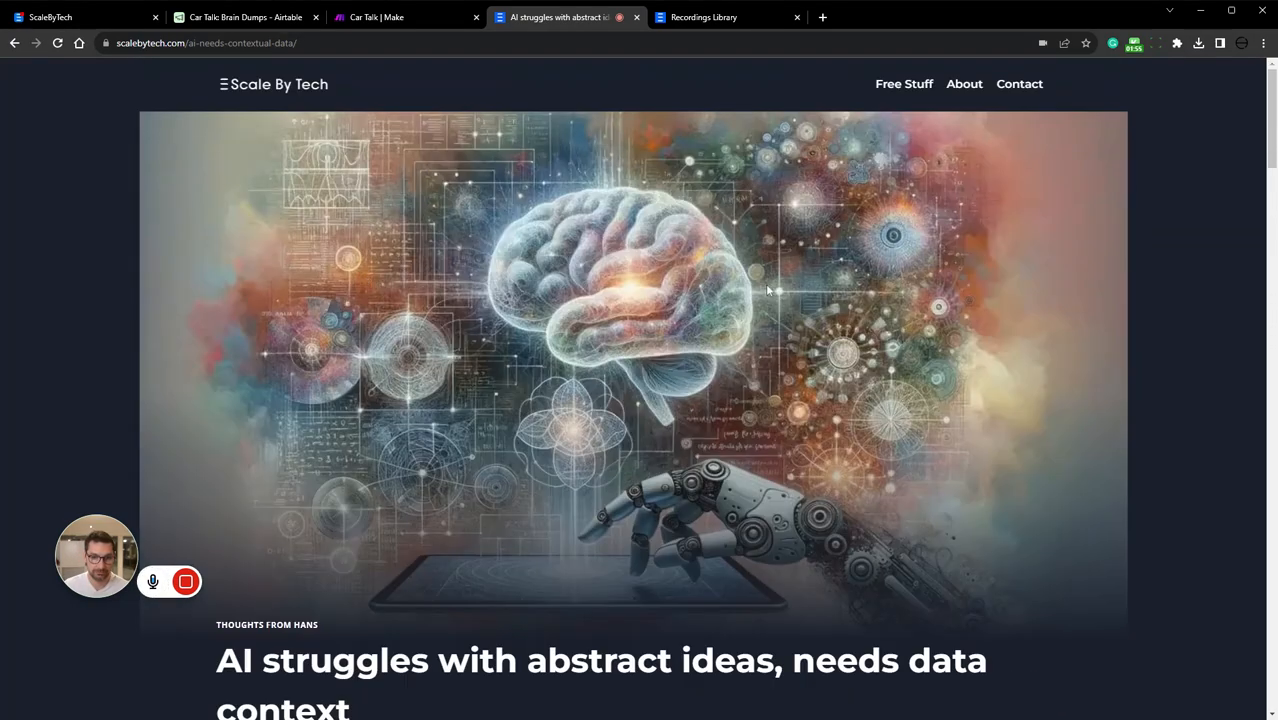
{"action": "scroll", "scroll_direction": "down", "scroll_amount": 3}
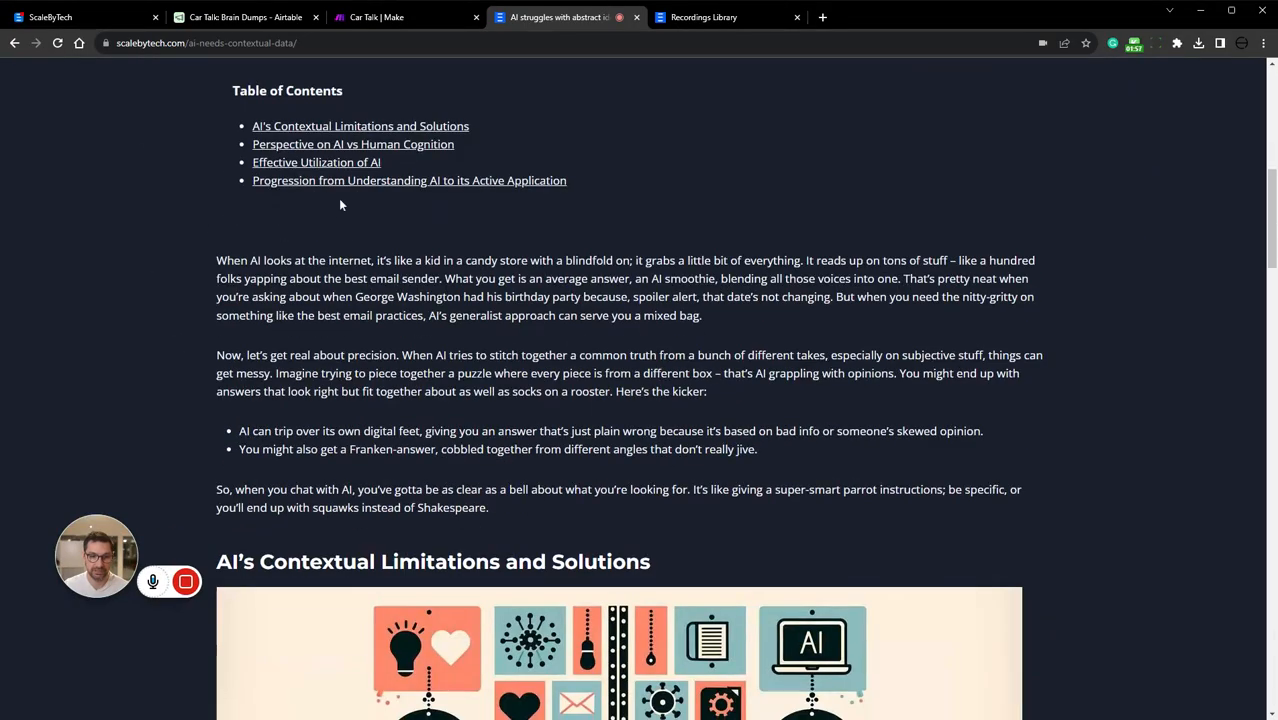
{"action": "scroll", "scroll_direction": "down", "scroll_amount": 3}
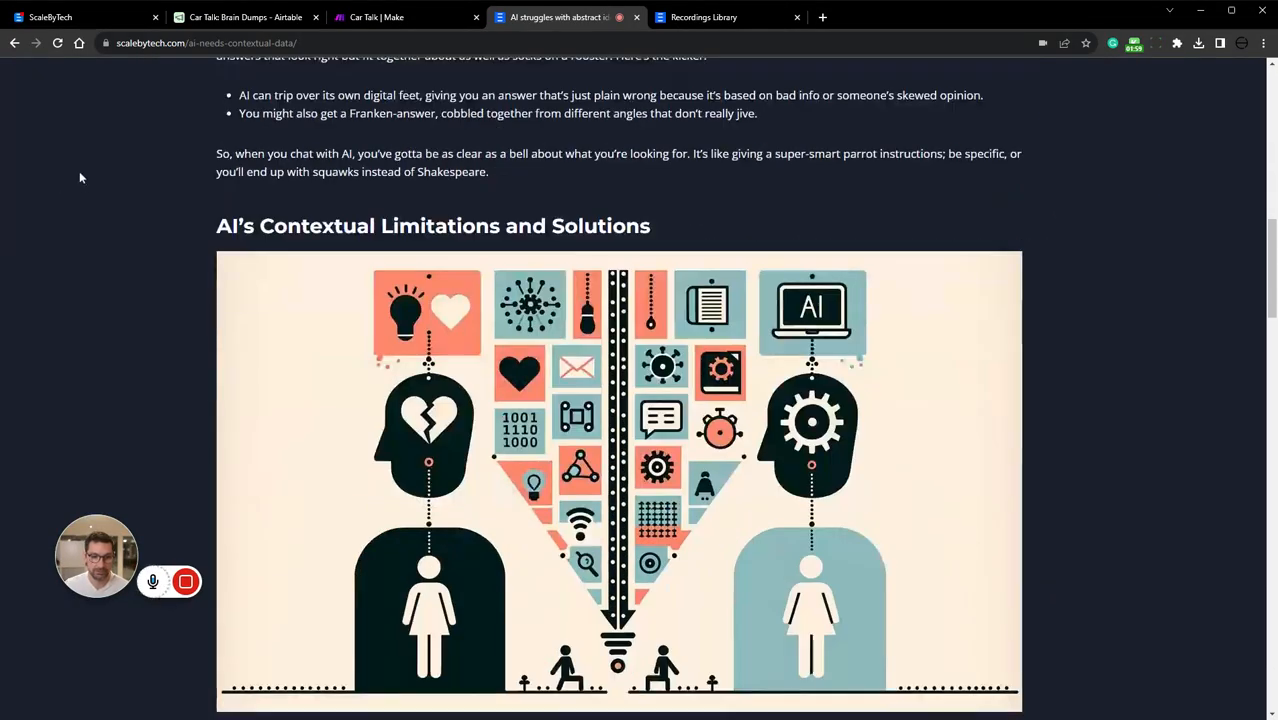
{"action": "scroll", "scroll_direction": "down", "scroll_amount": 3}
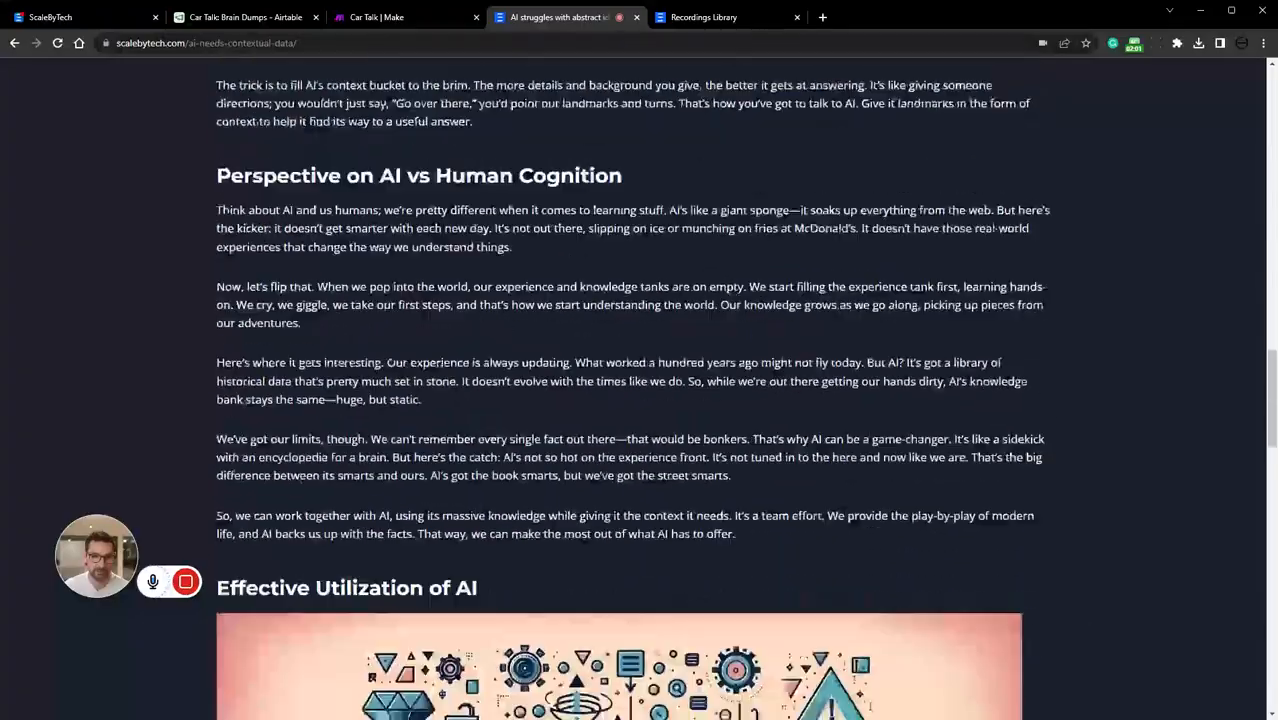
{"action": "scroll", "scroll_direction": "down", "scroll_amount": 3}
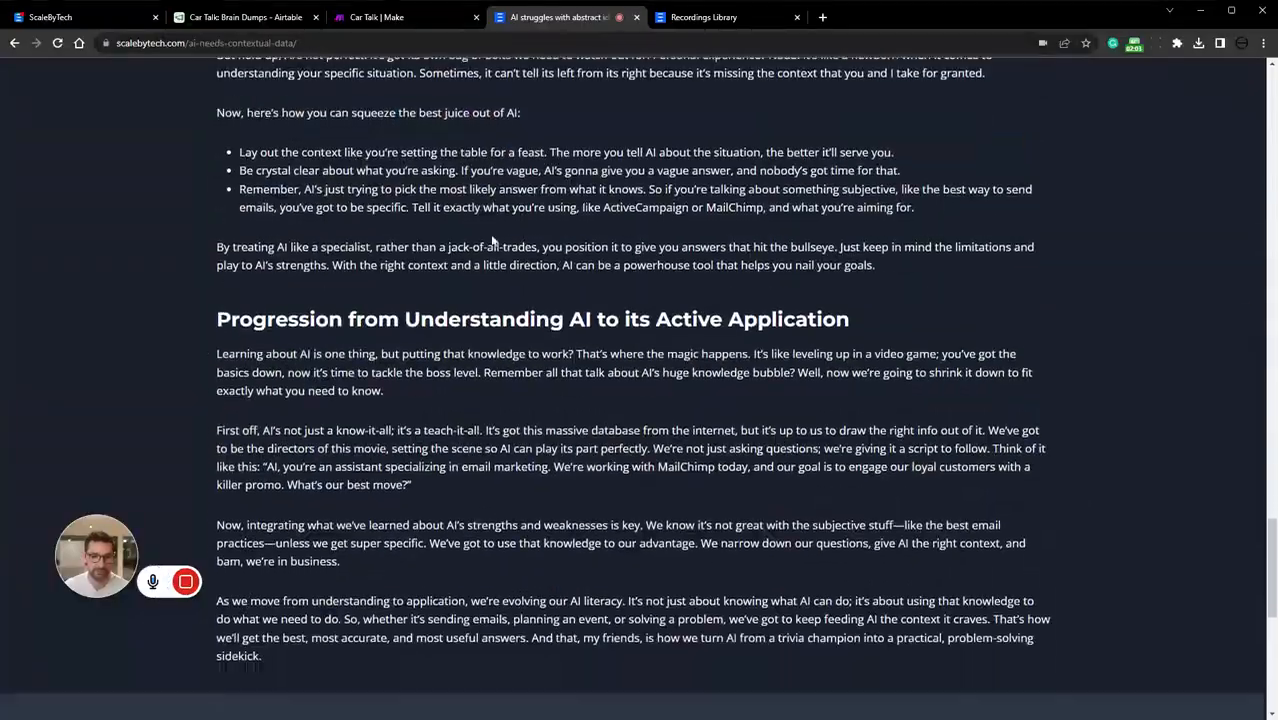
{"action": "scroll", "scroll_direction": "down", "scroll_amount": 3}
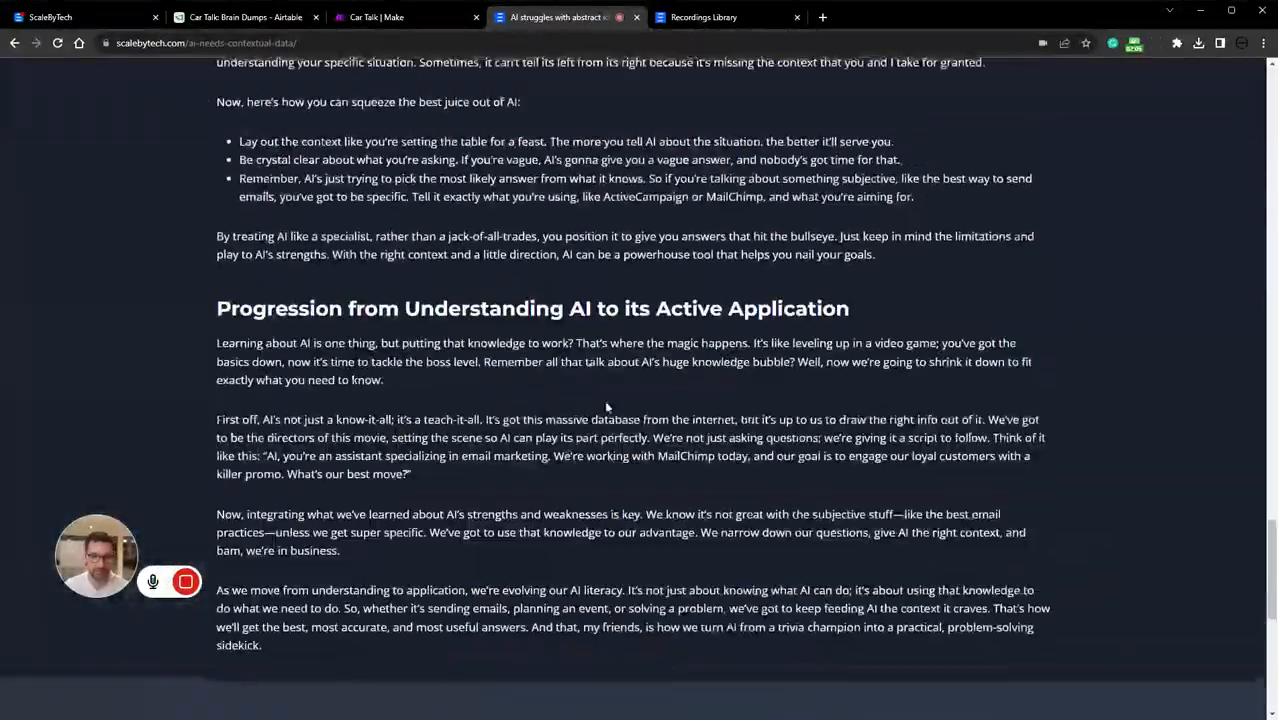
{"action": "scroll", "scroll_direction": "up", "scroll_amount": 3}
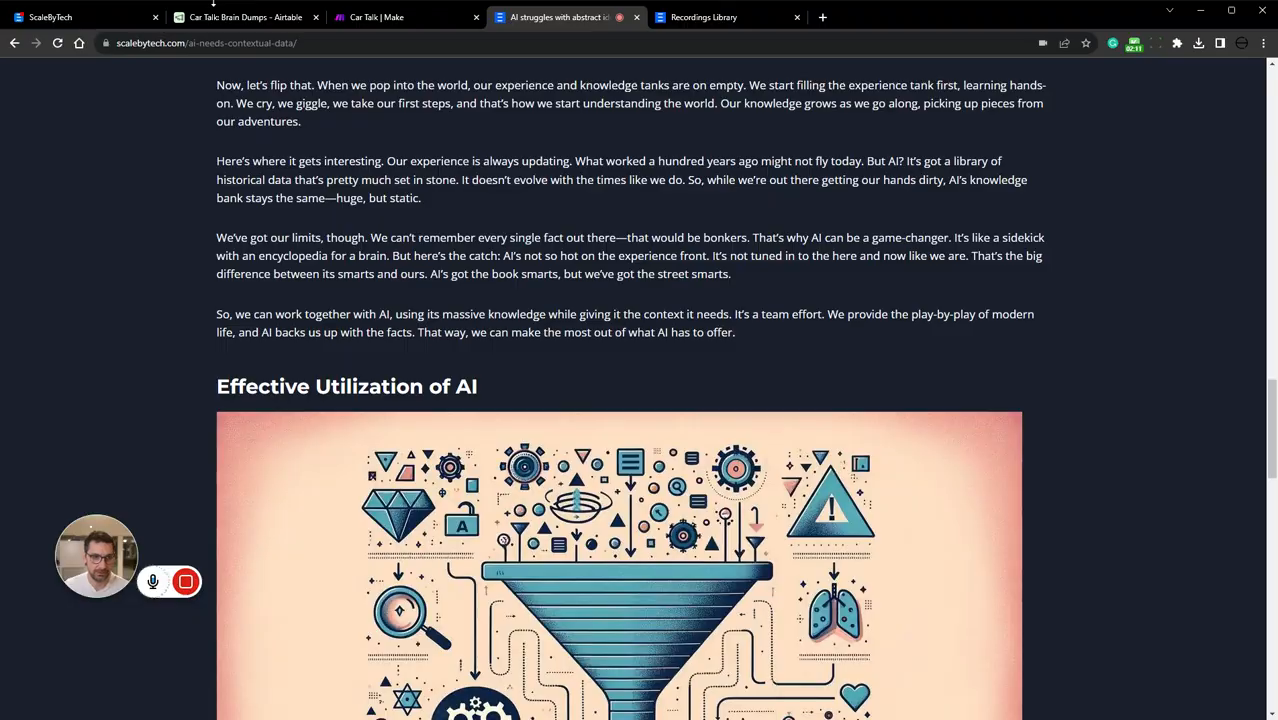
{"action": "left_click", "coordinate": [405, 17]}
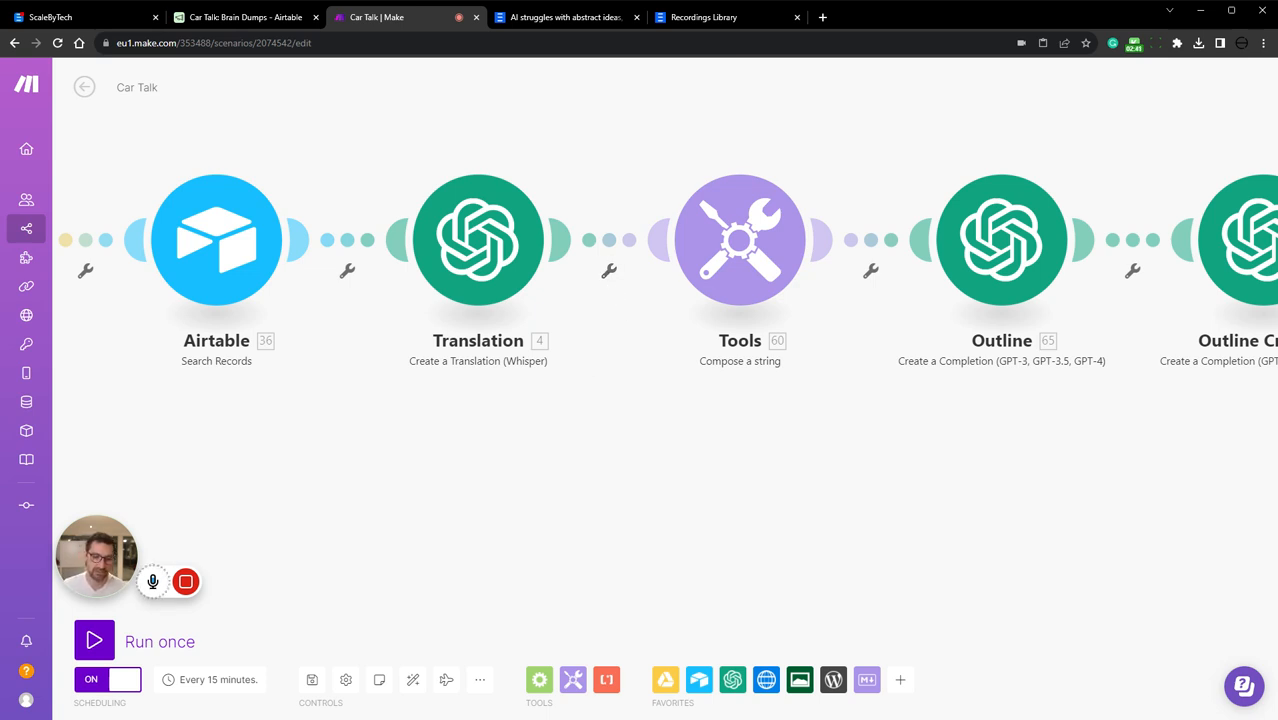
{"action": "mouse_move", "coordinate": [606, 386]}
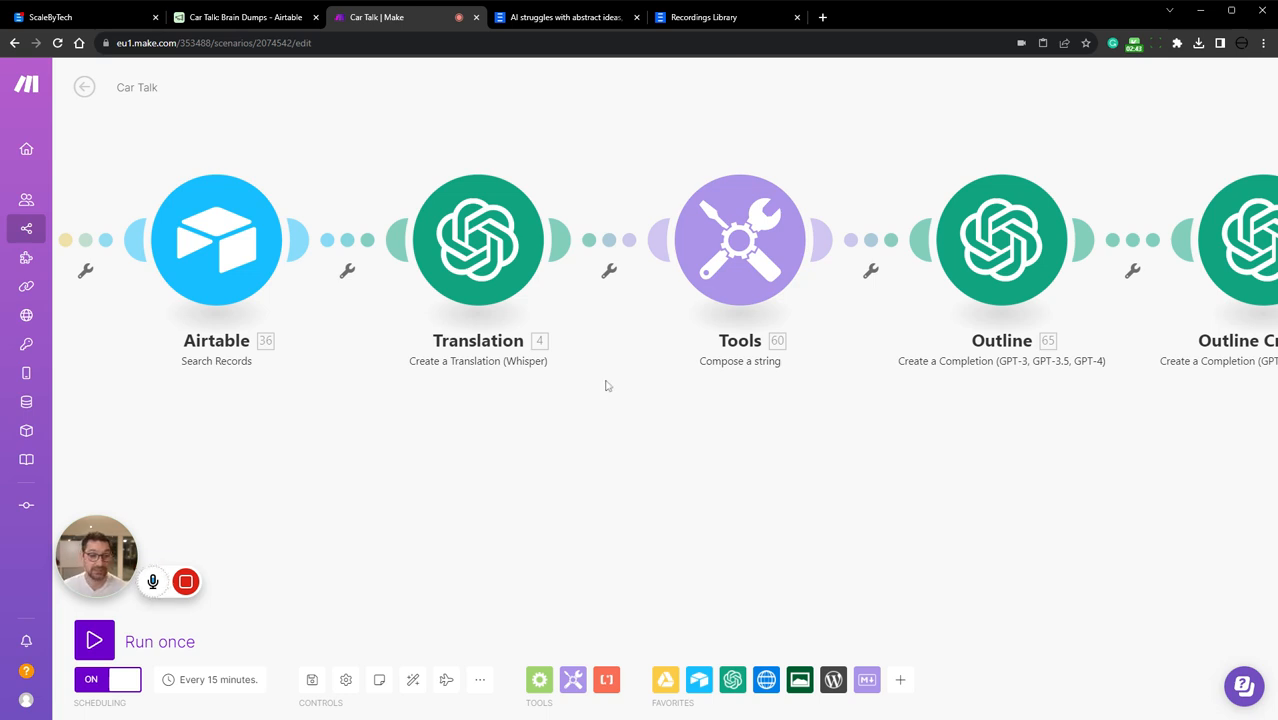
{"action": "mouse_move", "coordinate": [540, 268]}
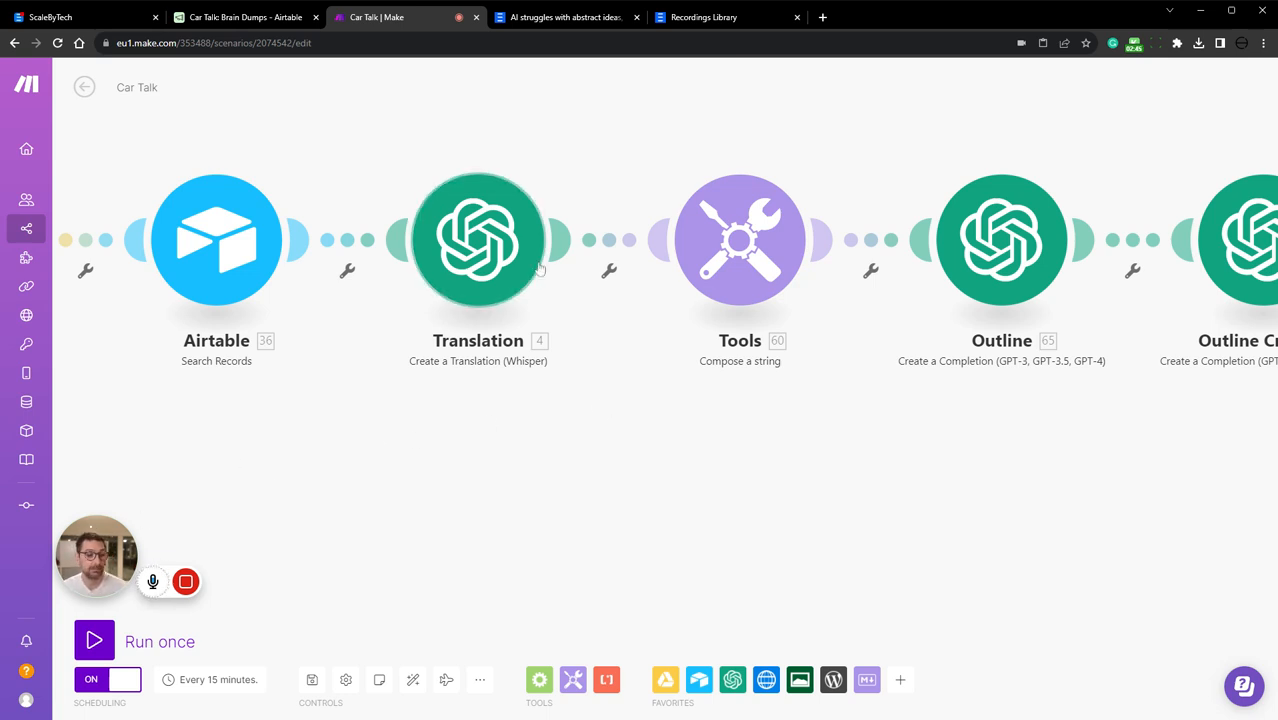
{"action": "mouse_move", "coordinate": [342, 321]}
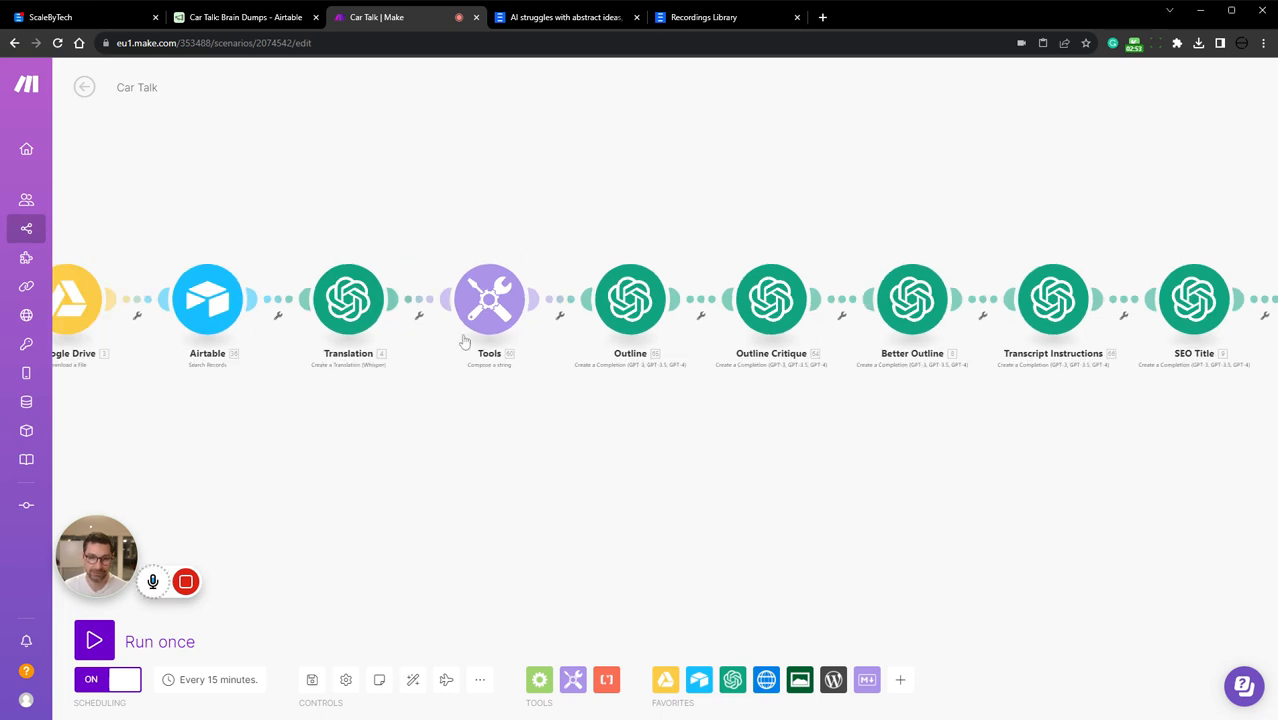
Pan to the Featured Image modules, glance at Airtable's Brain Dumps, return to Car Talk.
{"action": "scroll", "scroll_direction": "right", "scroll_amount": 3}
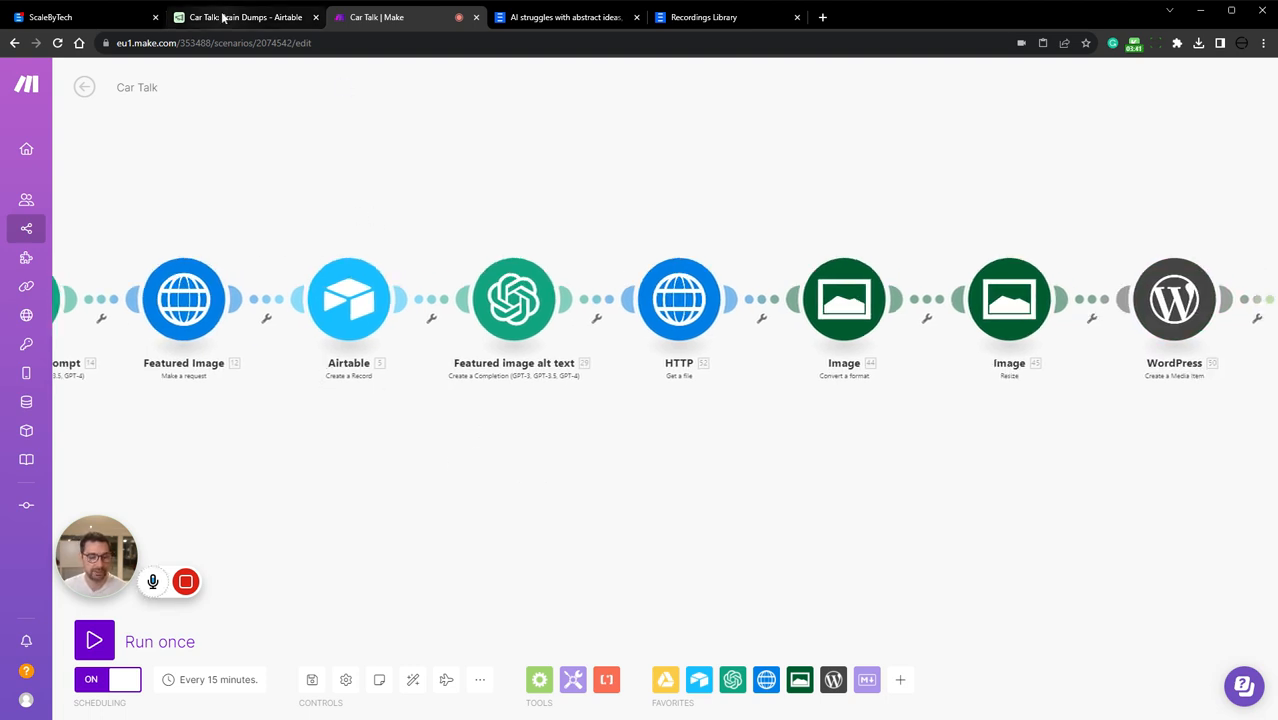
{"action": "left_click", "coordinate": [240, 17]}
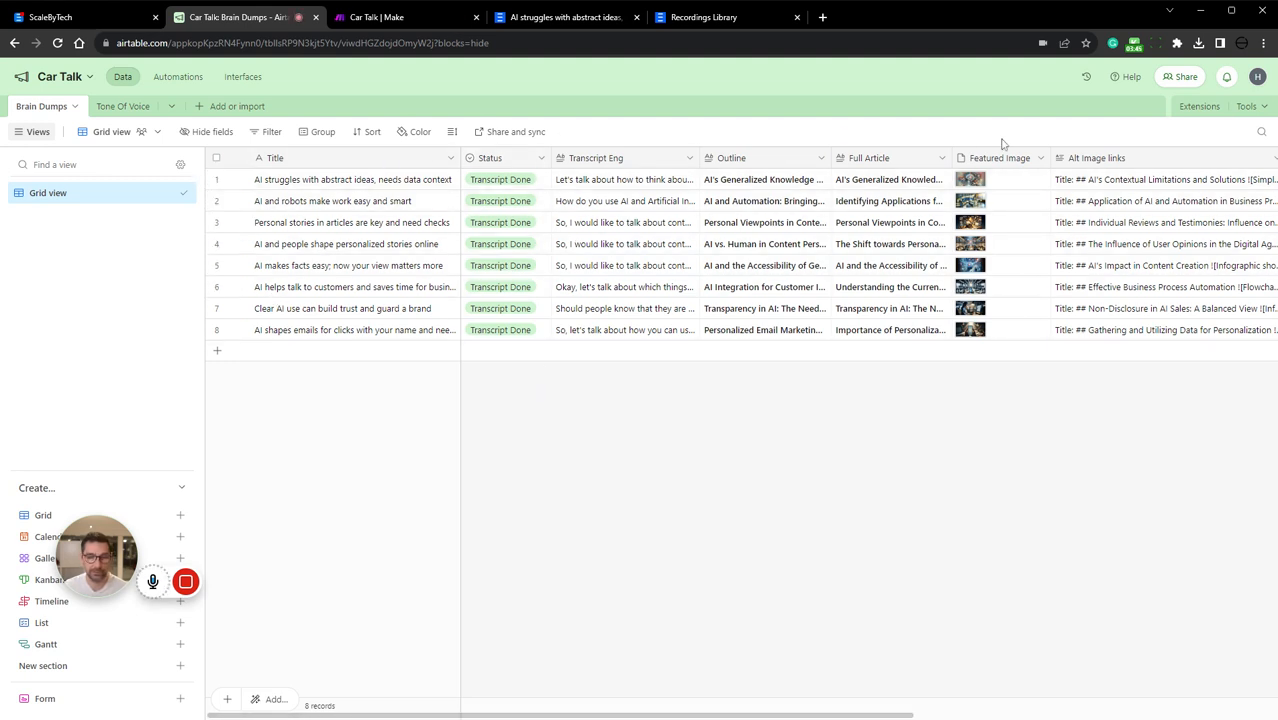
{"action": "mouse_move", "coordinate": [478, 36]}
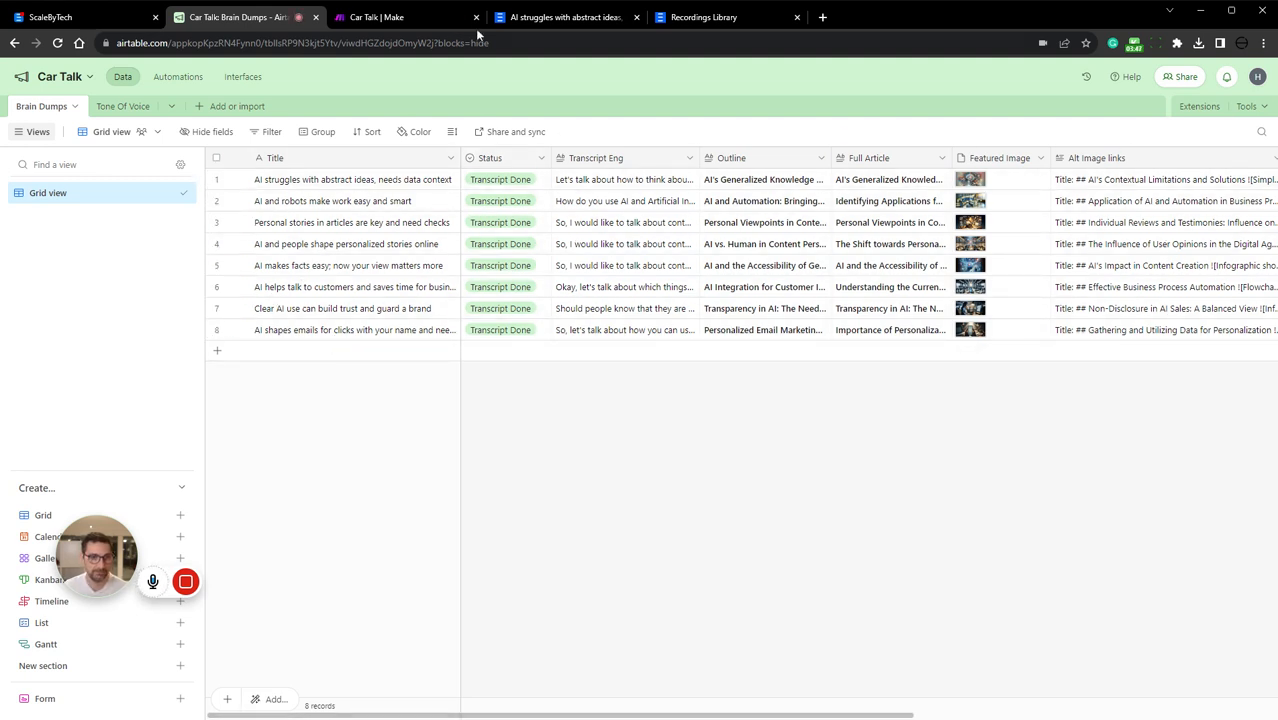
{"action": "left_click", "coordinate": [405, 17]}
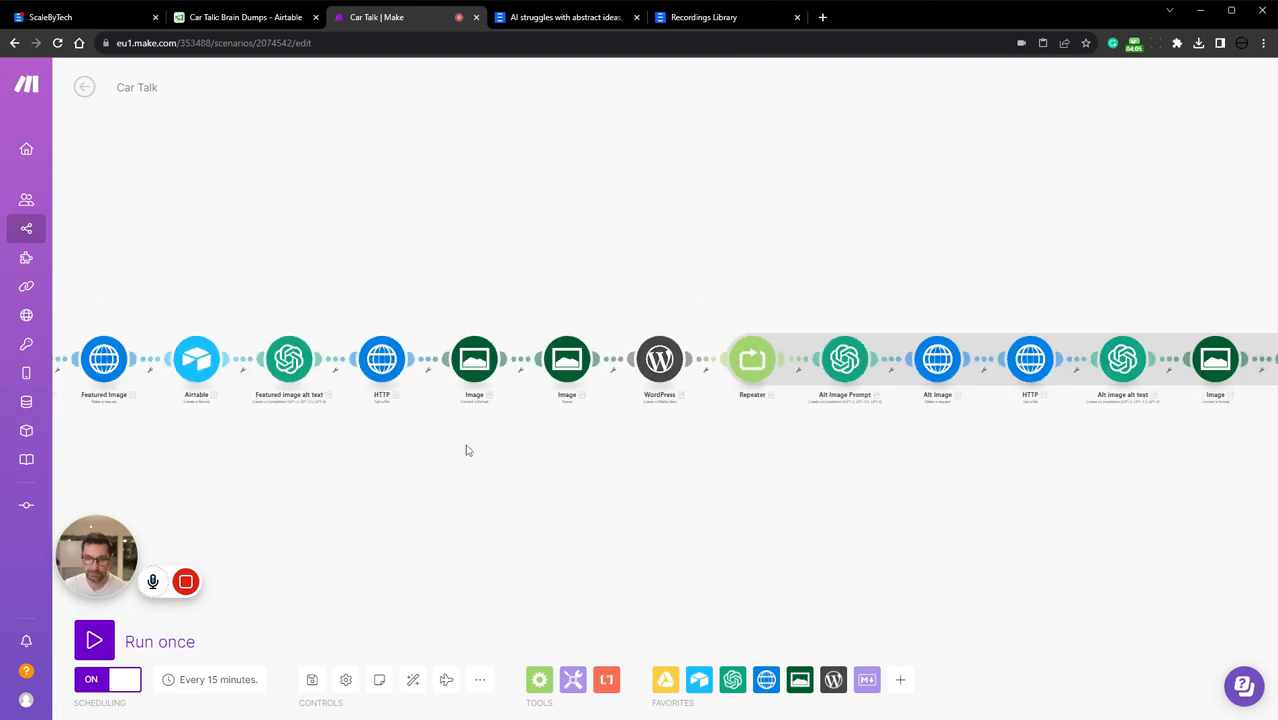
{"action": "mouse_move", "coordinate": [567, 469]}
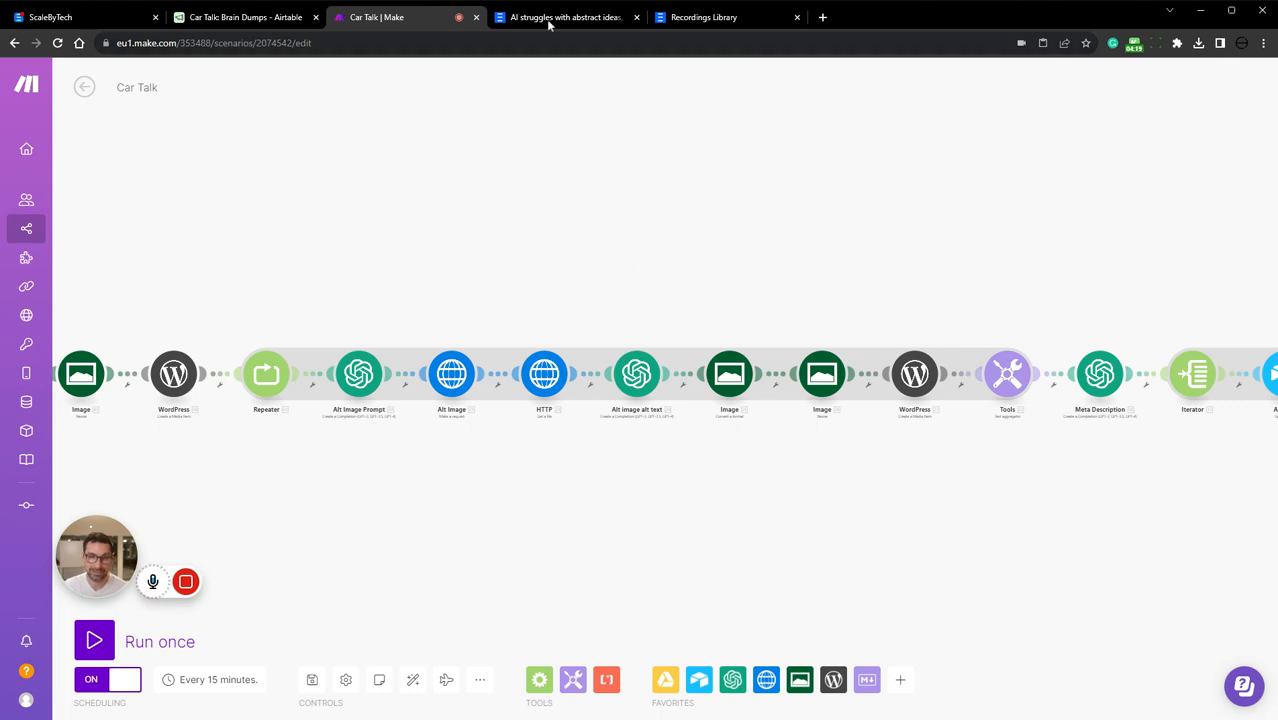
Scroll the ScaleByTech post down to the 'Effective Utilization of AI' illustration.
{"action": "left_click", "coordinate": [565, 17]}
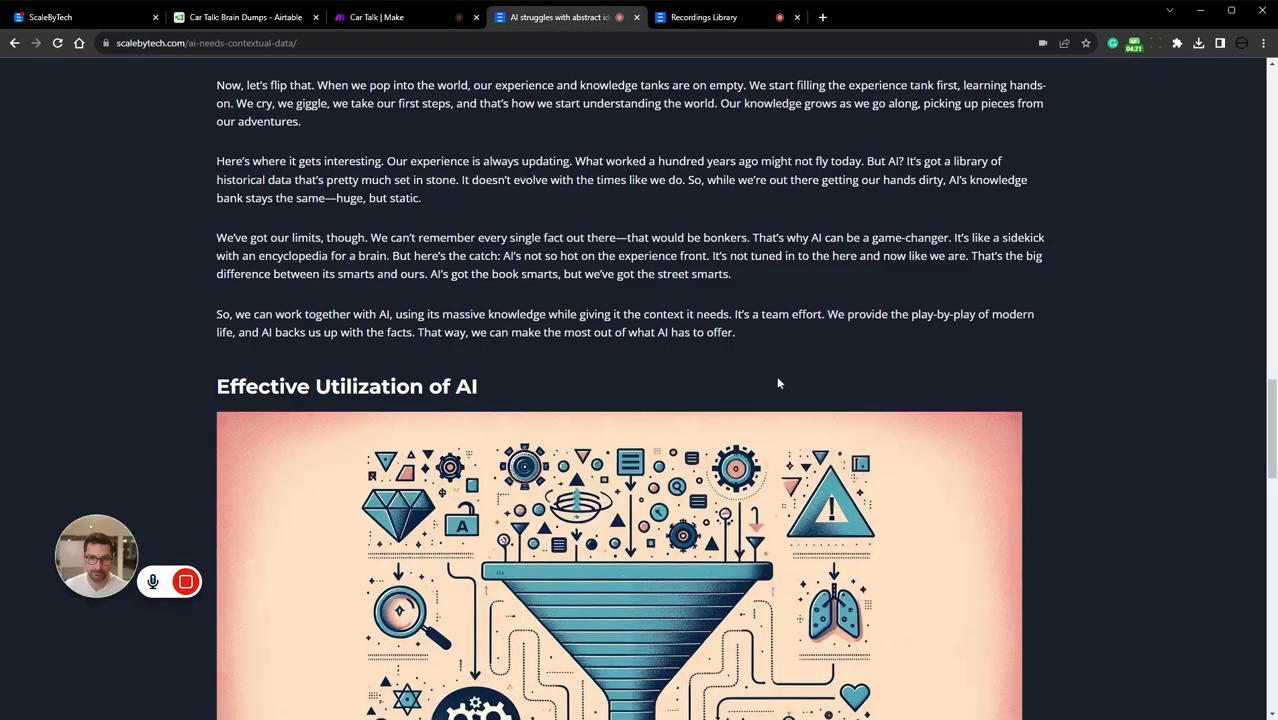
{"action": "scroll", "scroll_direction": "down", "scroll_amount": 3}
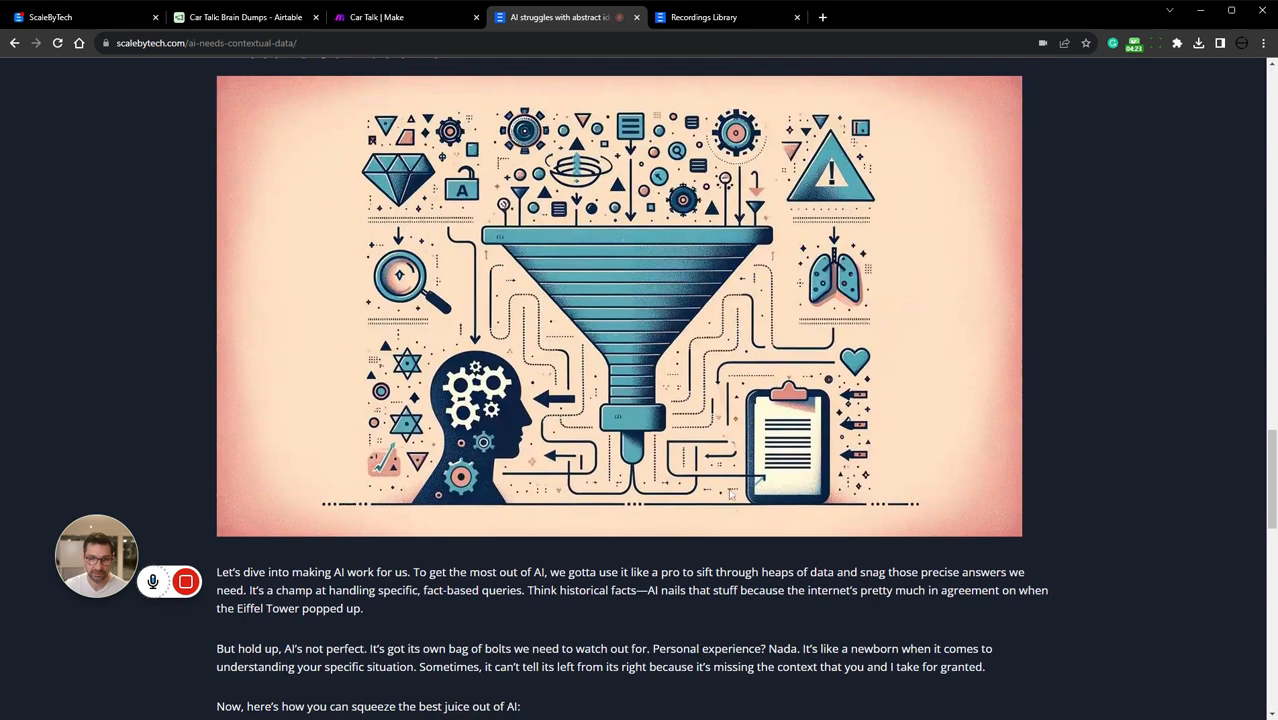
{"action": "mouse_move", "coordinate": [388, 3]}
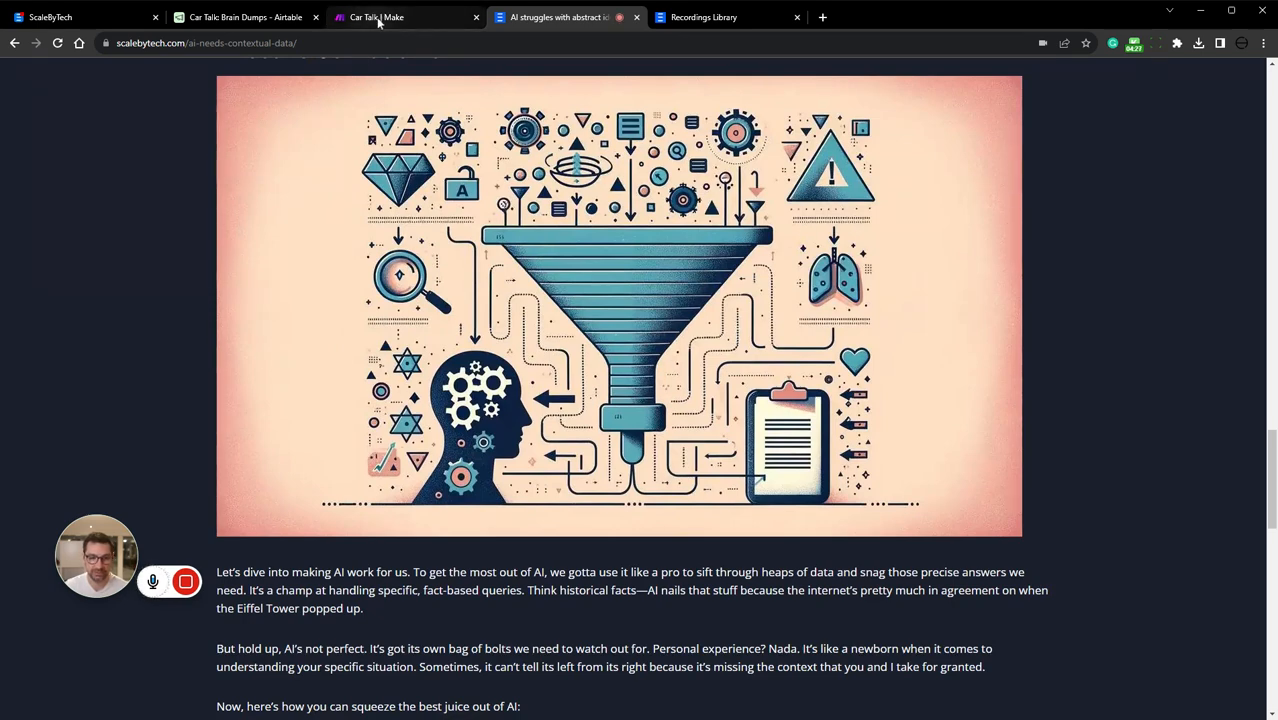
Inspect the Markdown to HTML module's settings and close them unchanged.
{"action": "left_click", "coordinate": [377, 17]}
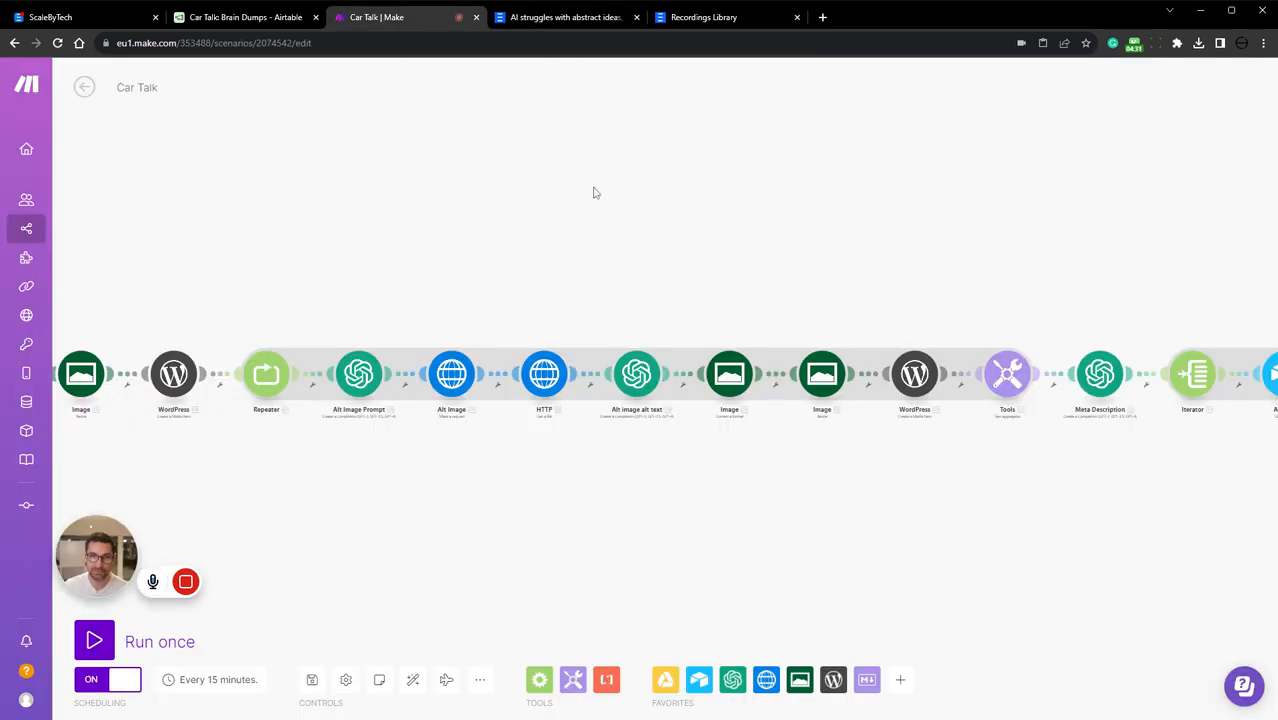
{"action": "mouse_move", "coordinate": [933, 500]}
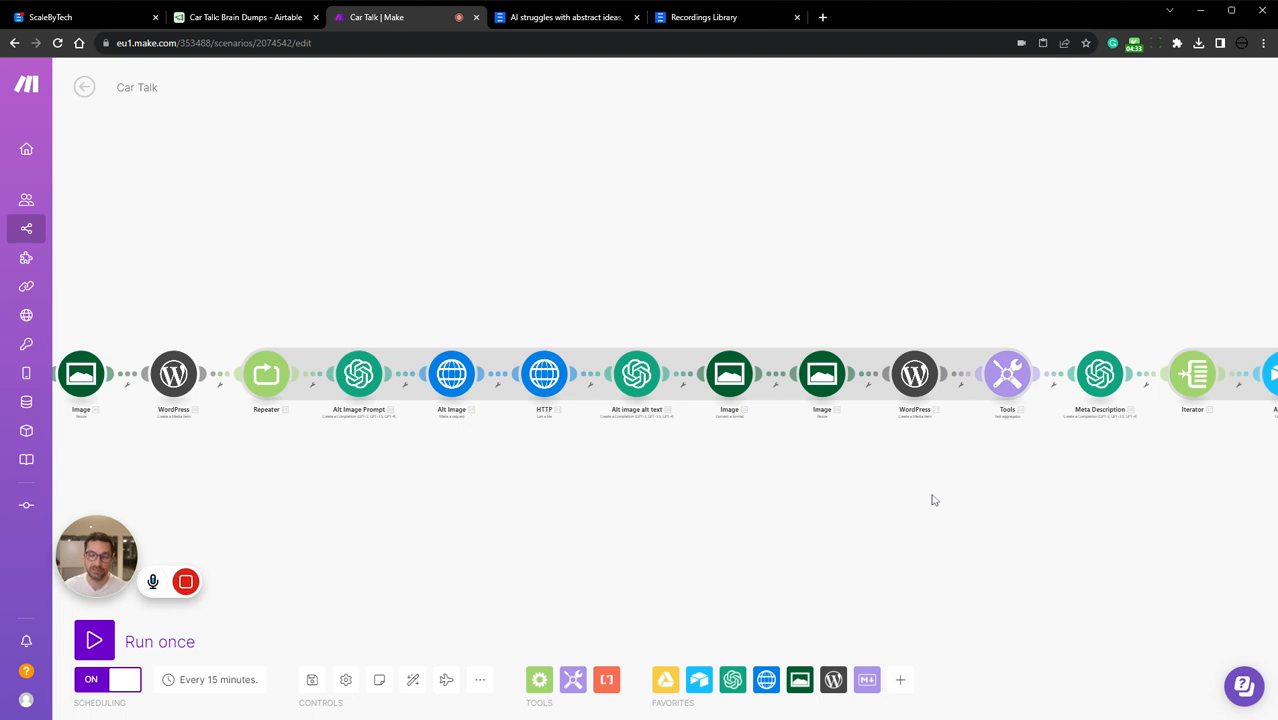
{"action": "mouse_move", "coordinate": [720, 499]}
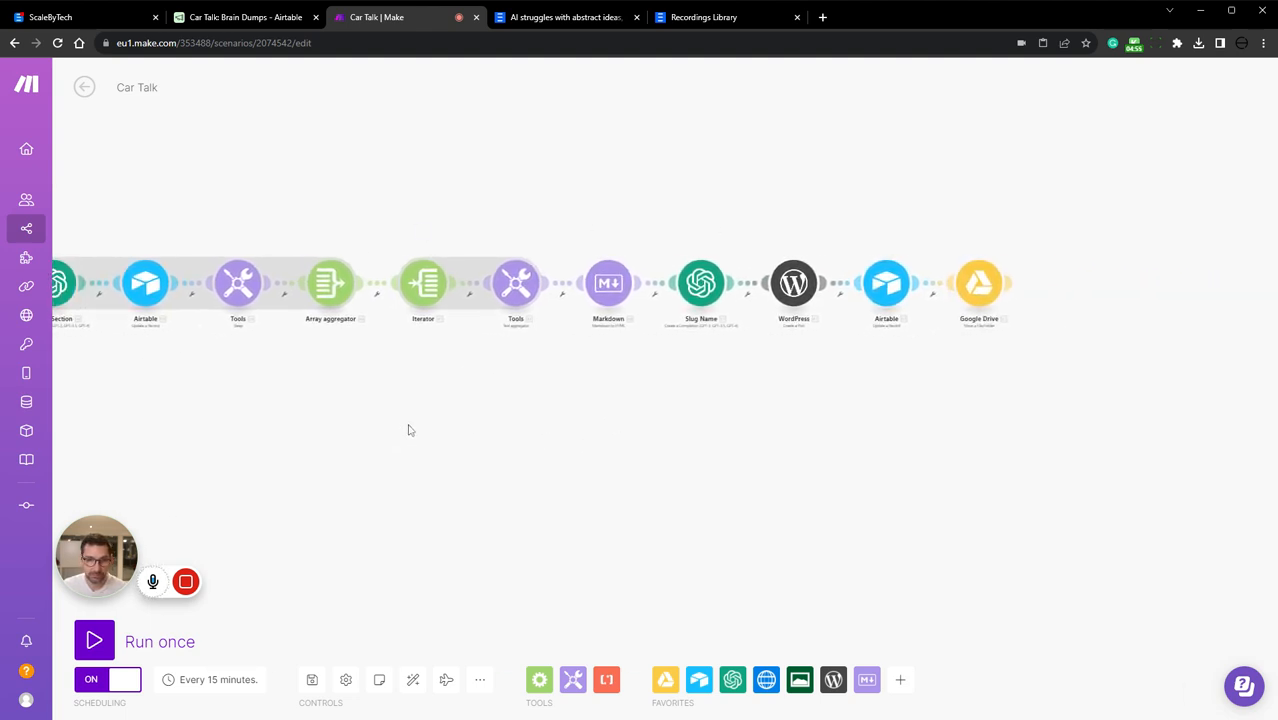
{"action": "mouse_move", "coordinate": [464, 257]}
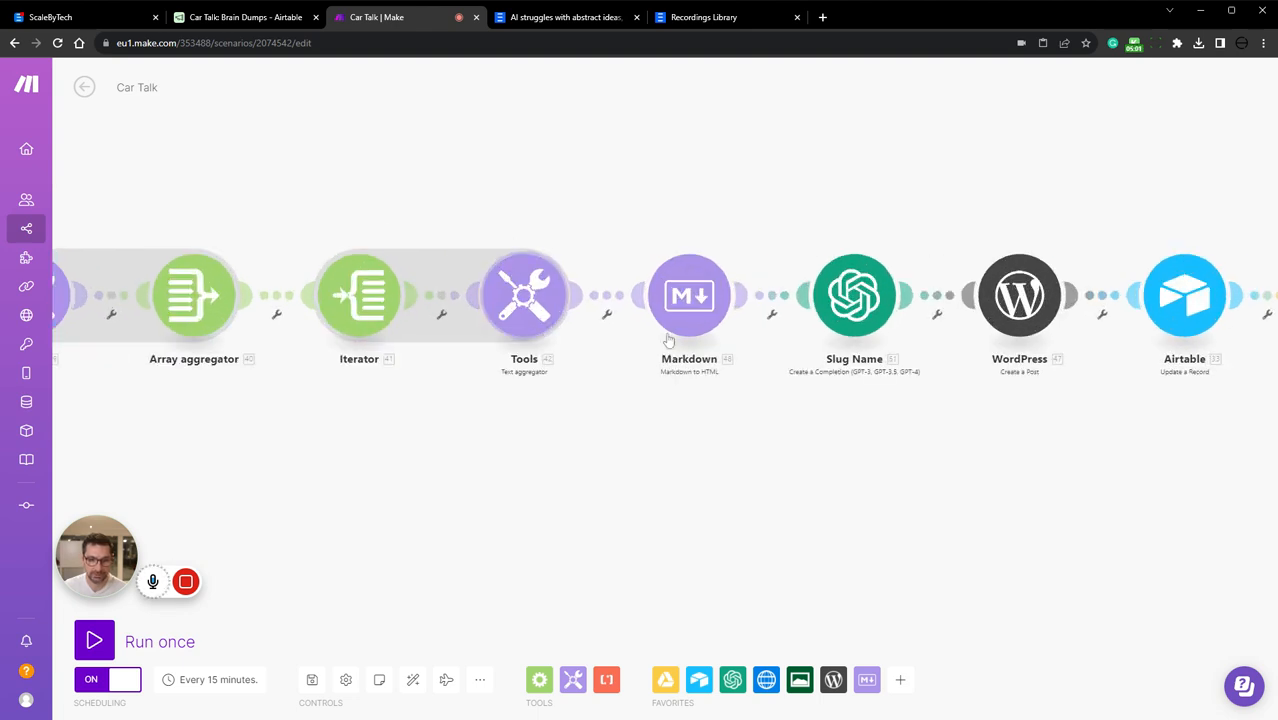
{"action": "left_click", "coordinate": [689, 294]}
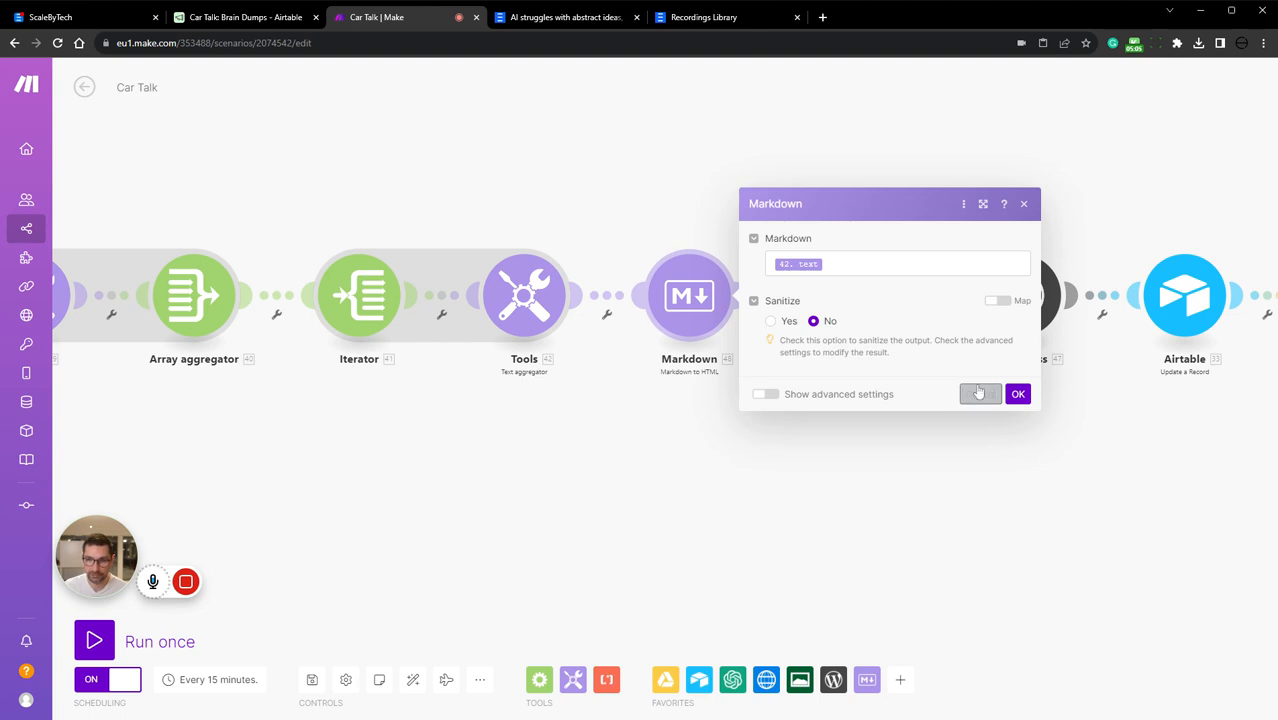
{"action": "left_click", "coordinate": [1017, 393]}
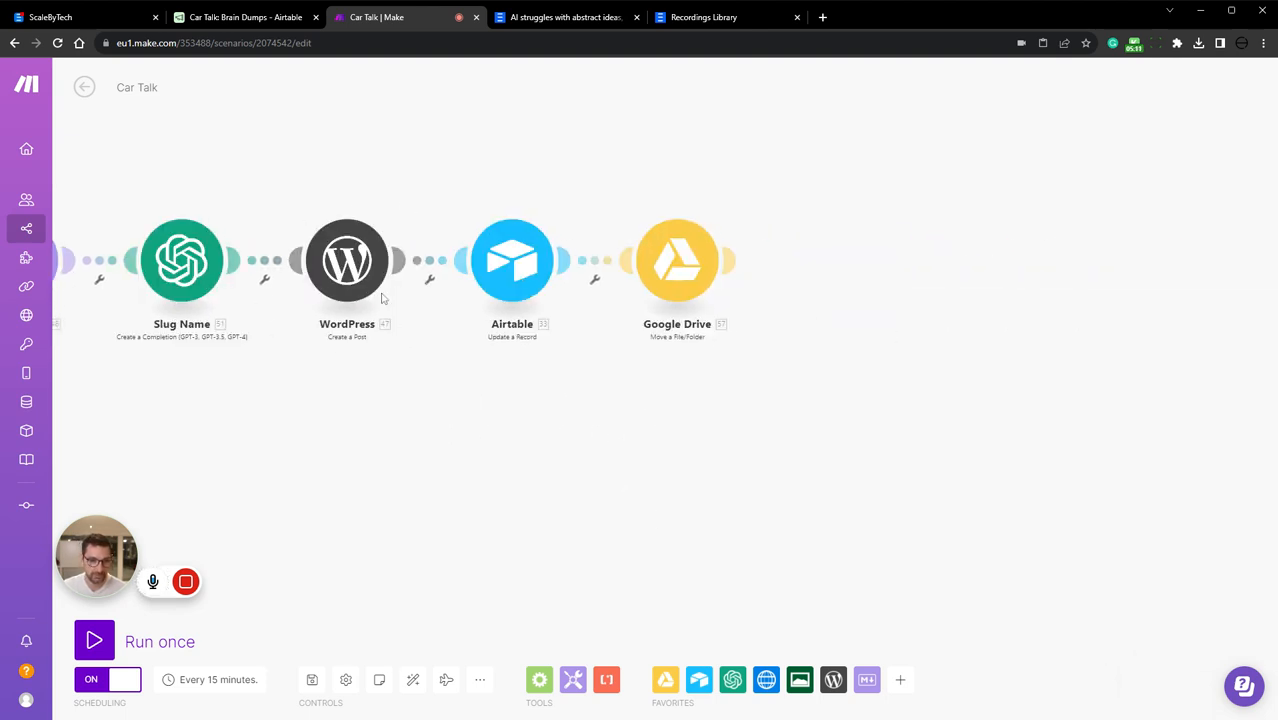
{"action": "mouse_move", "coordinate": [440, 285]}
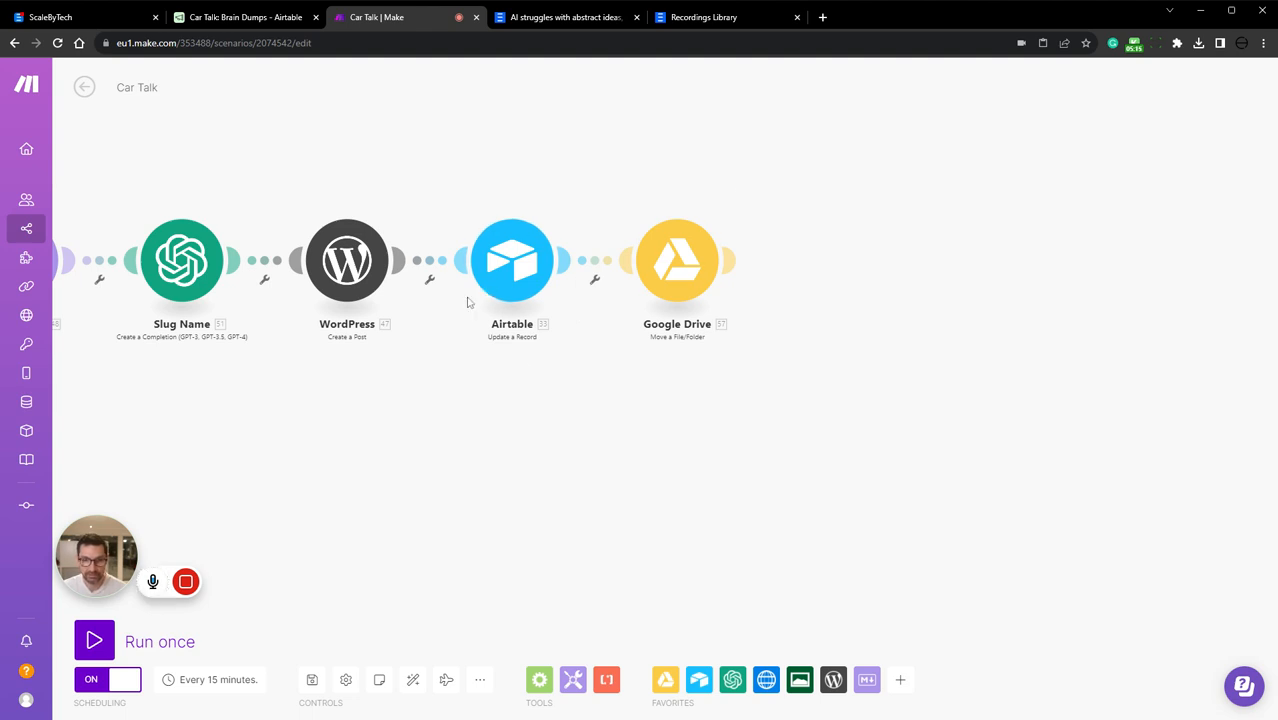
{"action": "mouse_move", "coordinate": [1221, 403]}
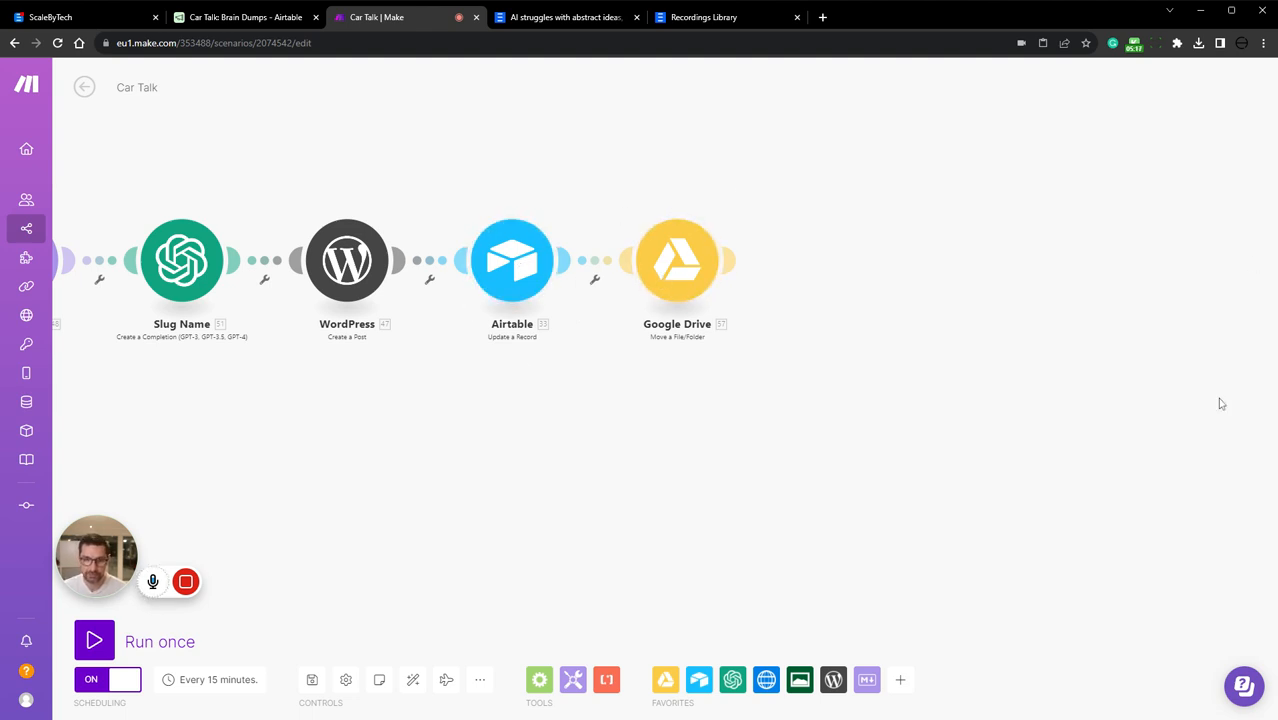
{"action": "mouse_move", "coordinate": [772, 336]}
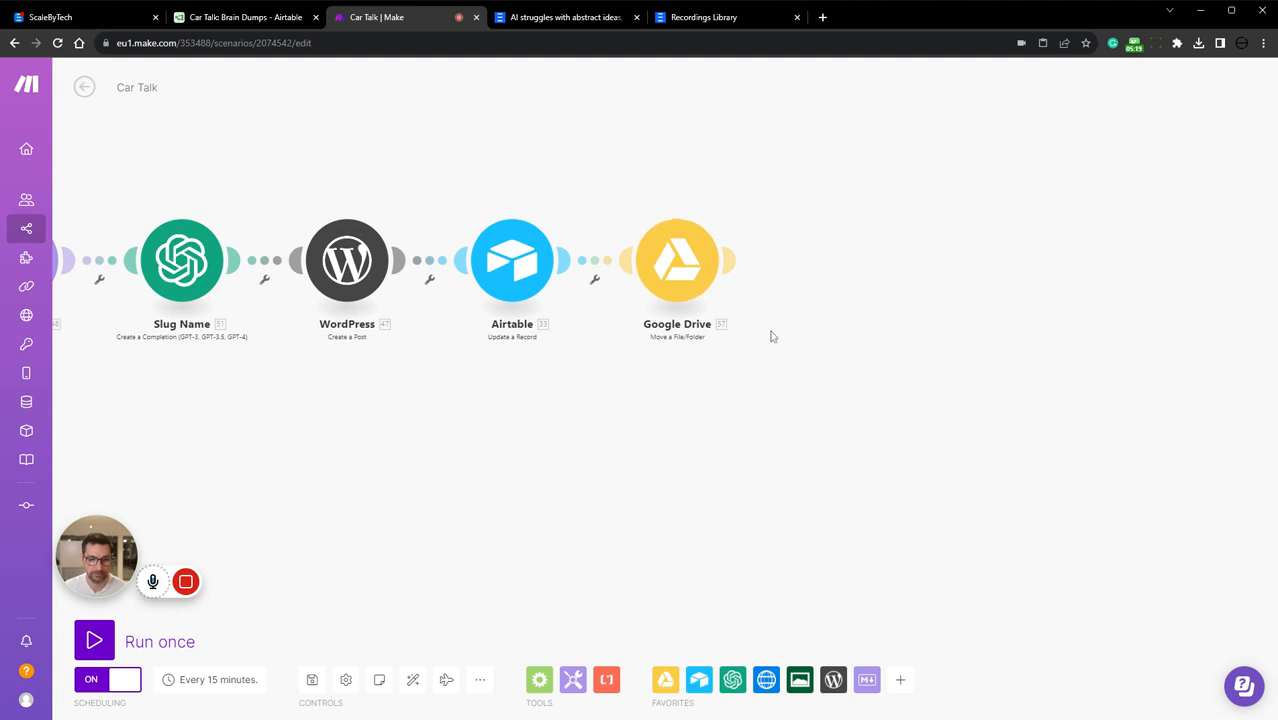
{"action": "mouse_move", "coordinate": [337, 94]}
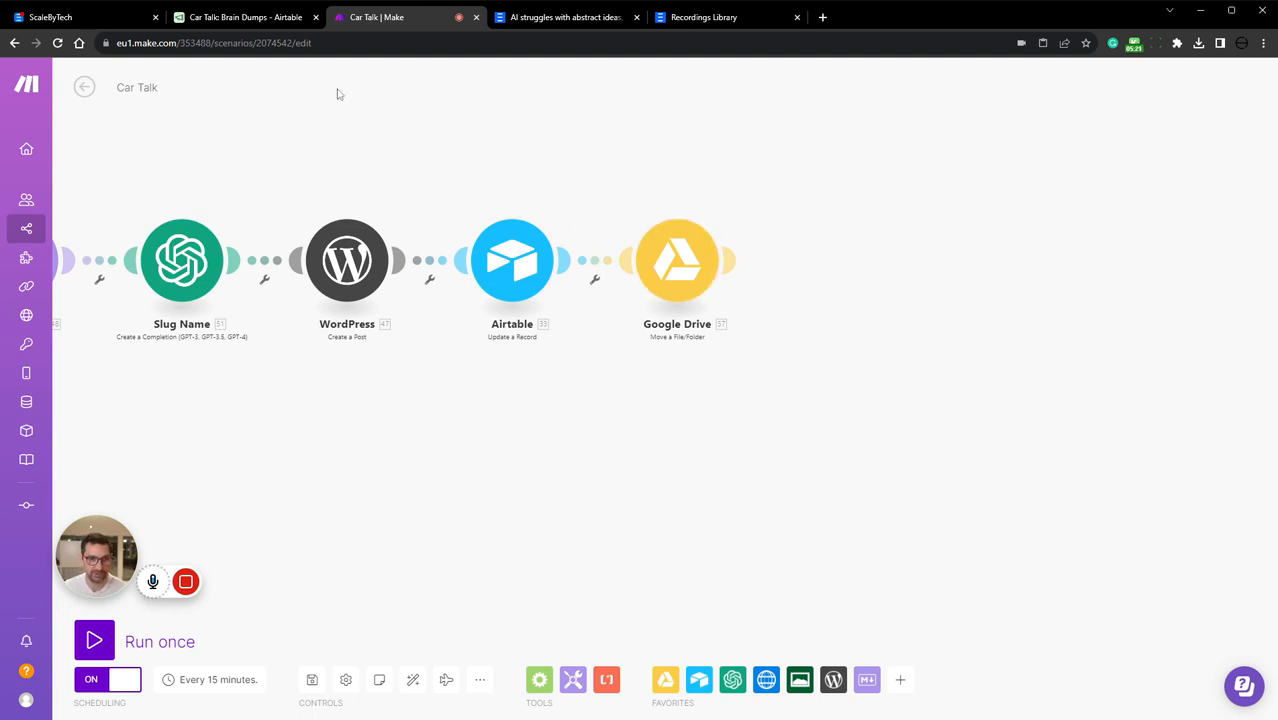
Scroll across the Brain Dumps records, reviewing alt image links, meta, WP IDs and URLs.
{"action": "left_click", "coordinate": [240, 17]}
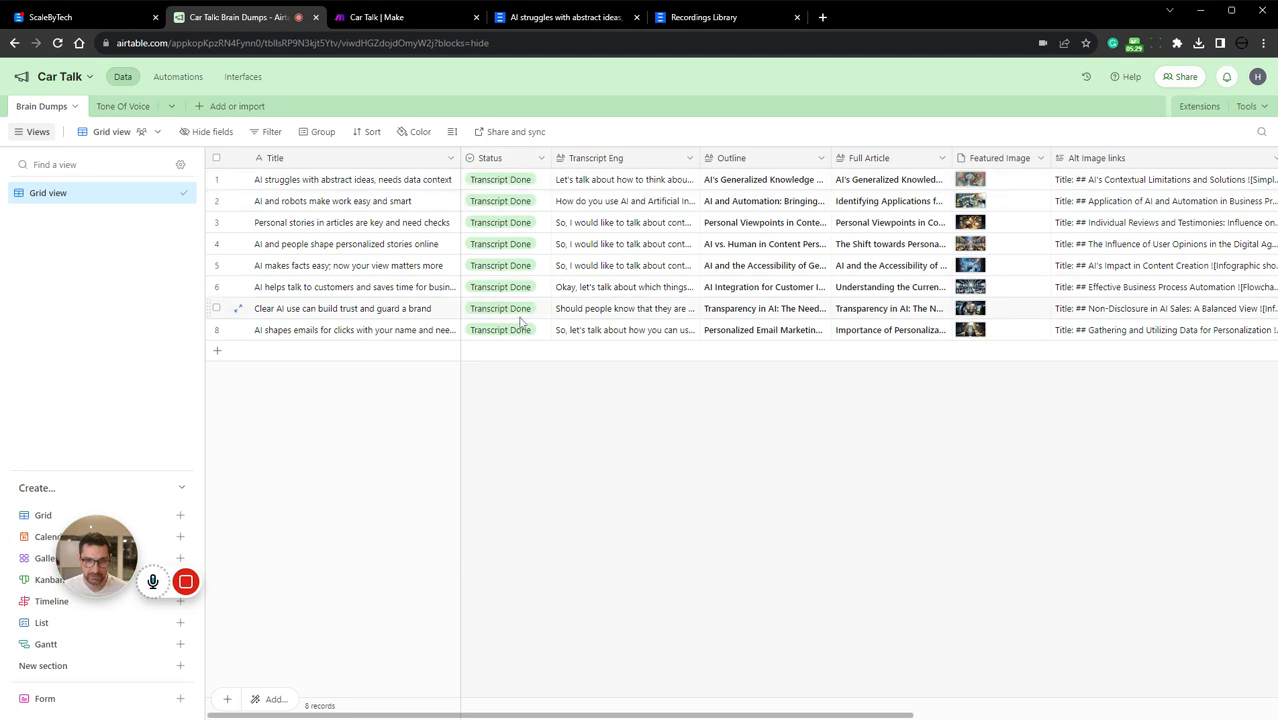
{"action": "mouse_move", "coordinate": [633, 241]}
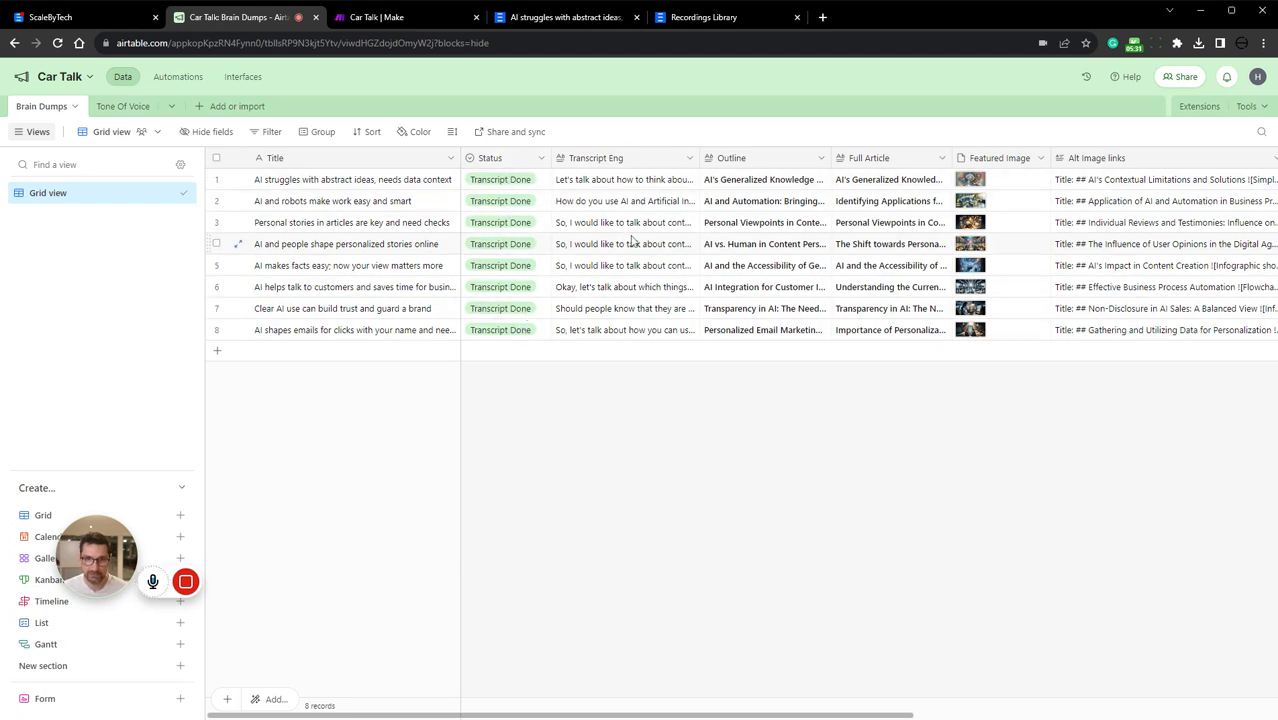
{"action": "scroll", "scroll_direction": "right", "scroll_amount": 3}
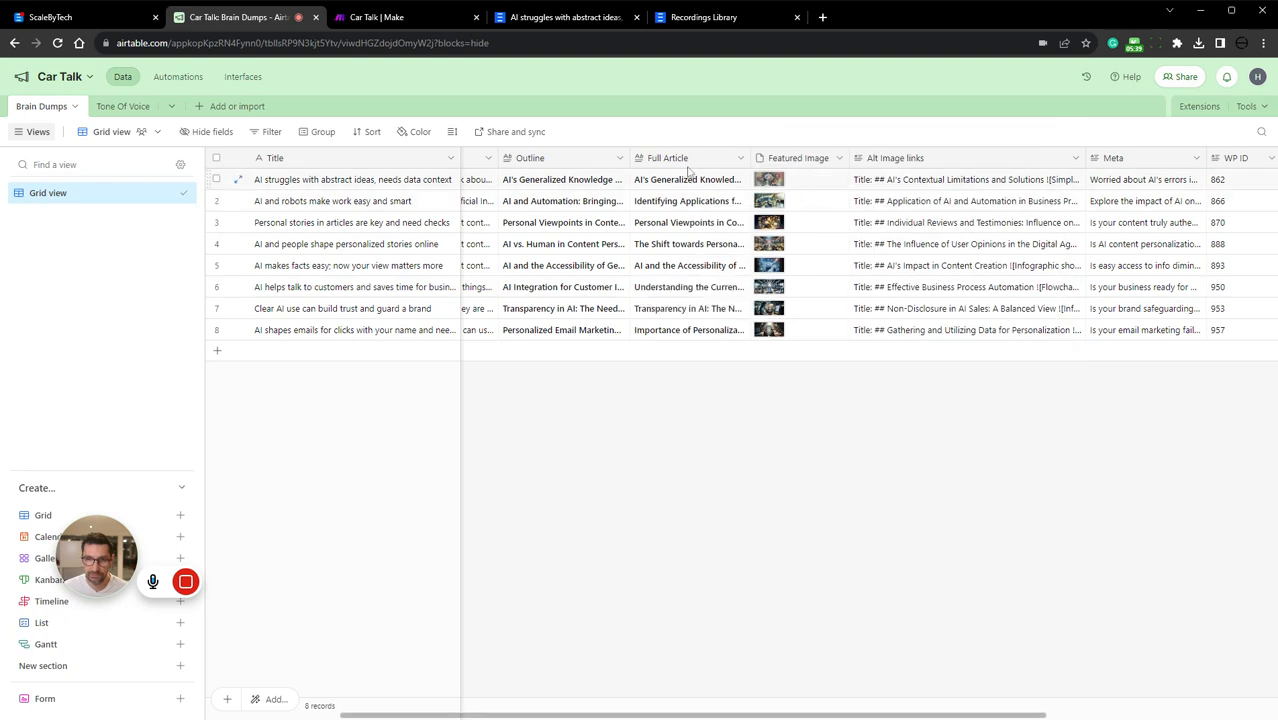
{"action": "mouse_move", "coordinate": [786, 178]}
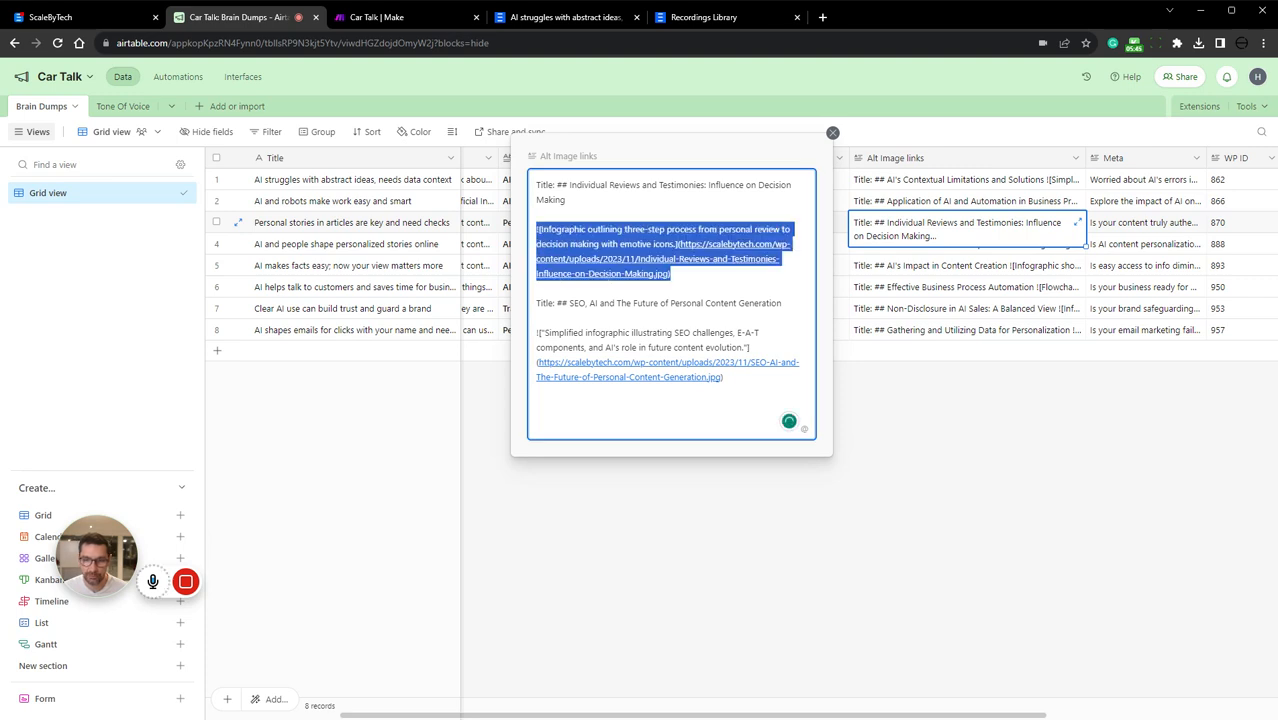
{"action": "left_click", "coordinate": [832, 132]}
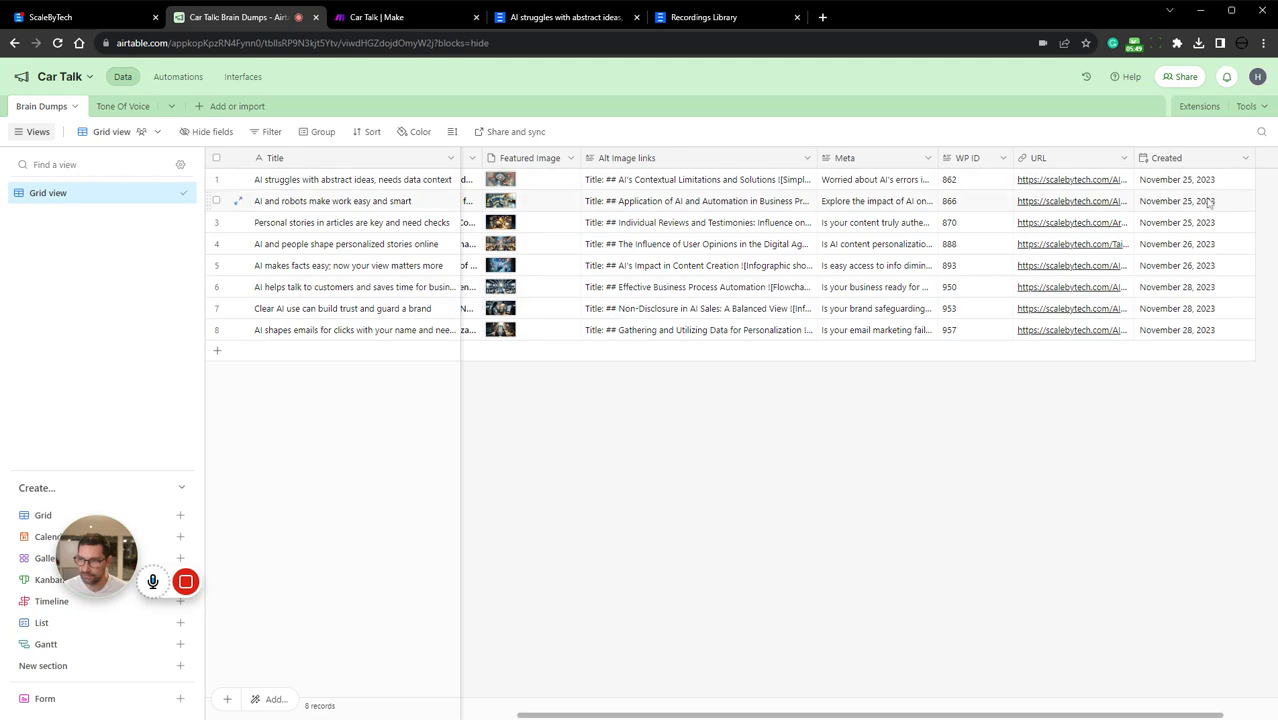
{"action": "scroll", "scroll_direction": "left", "scroll_amount": 3}
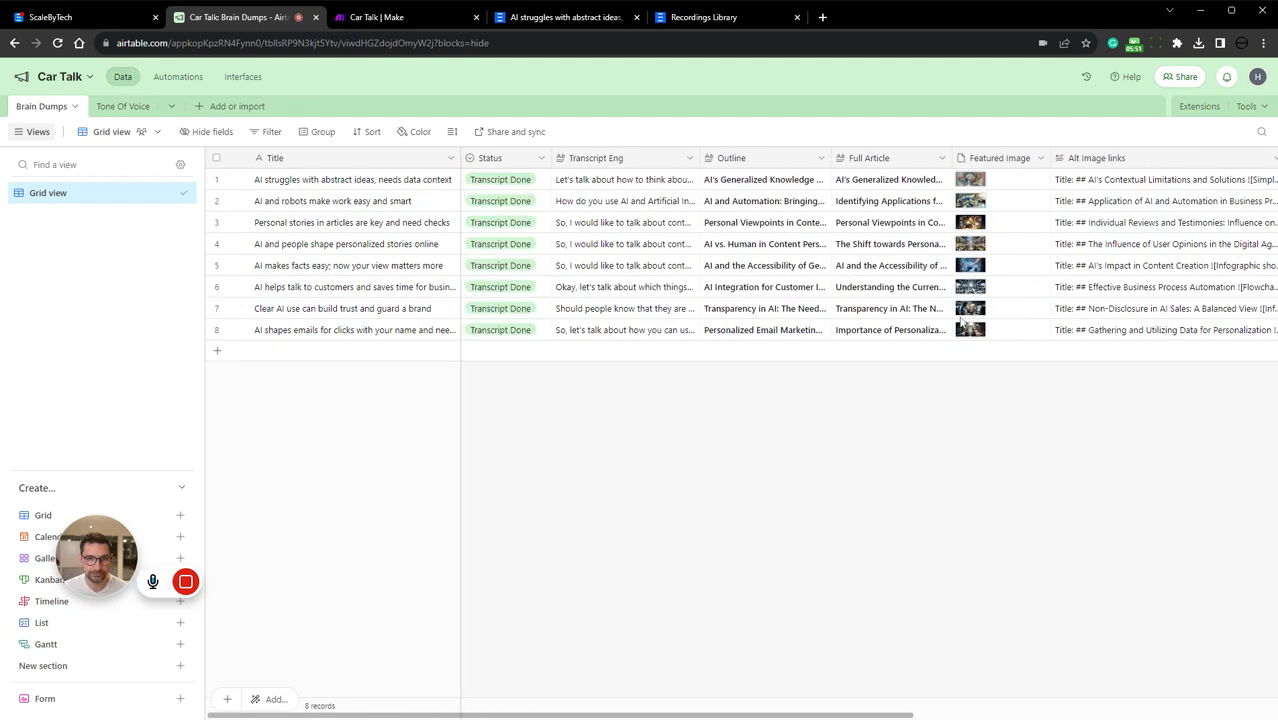
{"action": "mouse_move", "coordinate": [825, 313]}
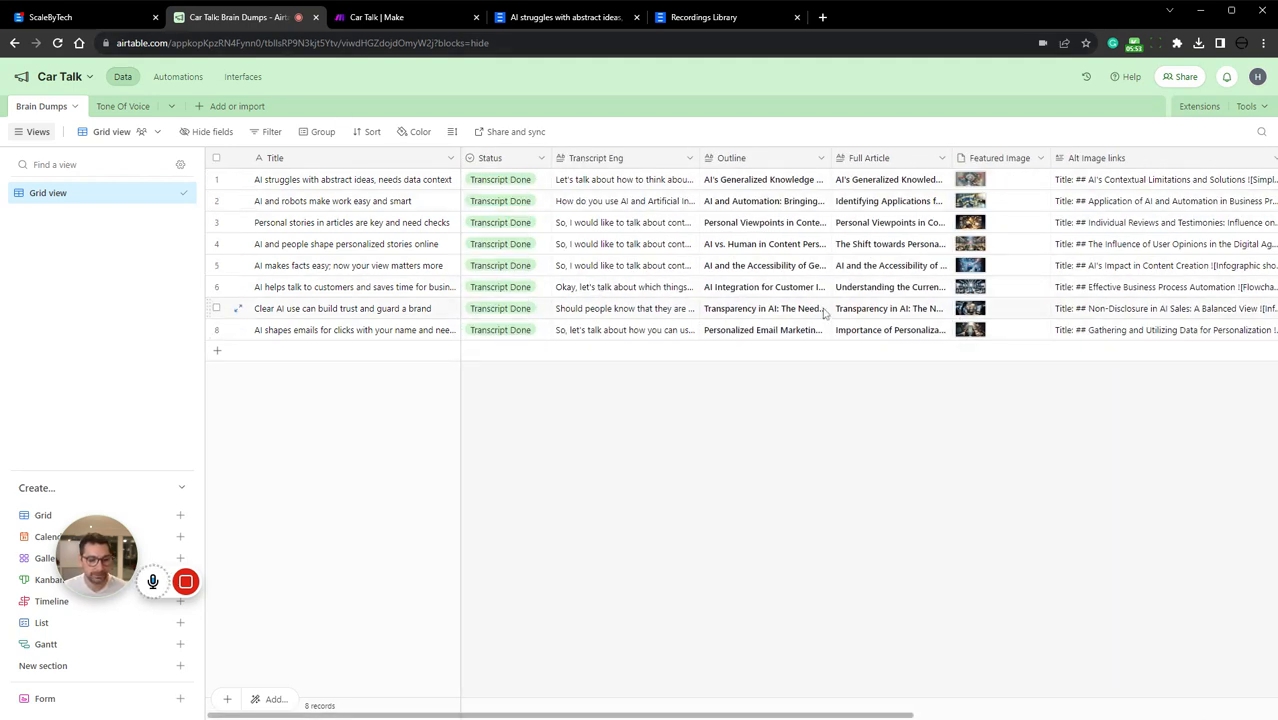
Expand the Scale By Tech tone of voice entry, scroll through it, and close it.
{"action": "left_click", "coordinate": [122, 106]}
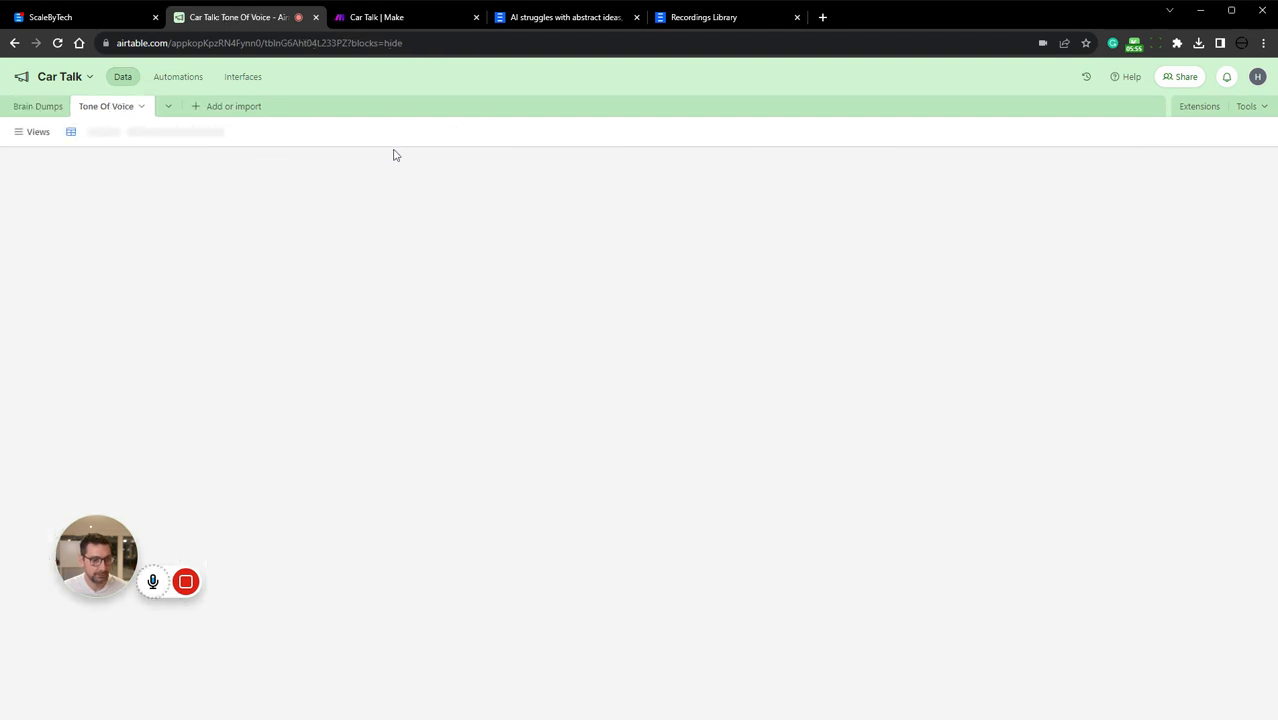
{"action": "mouse_move", "coordinate": [774, 291]}
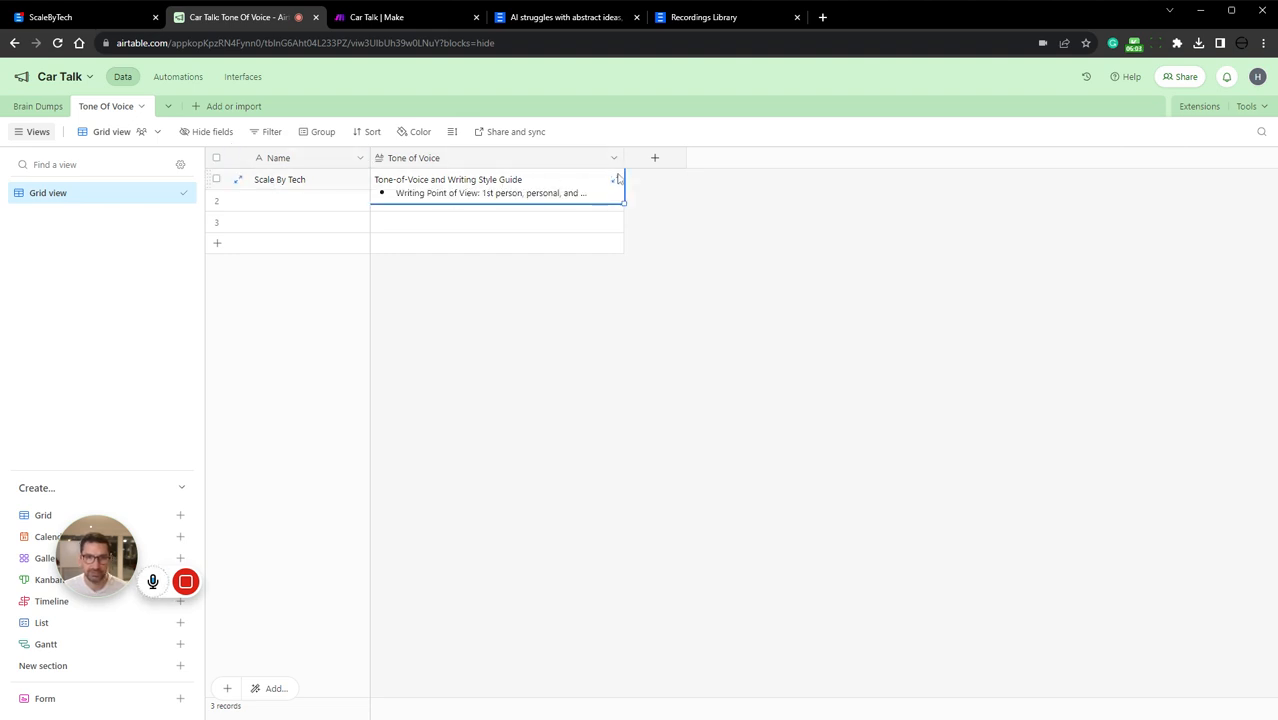
{"action": "left_click", "coordinate": [615, 179]}
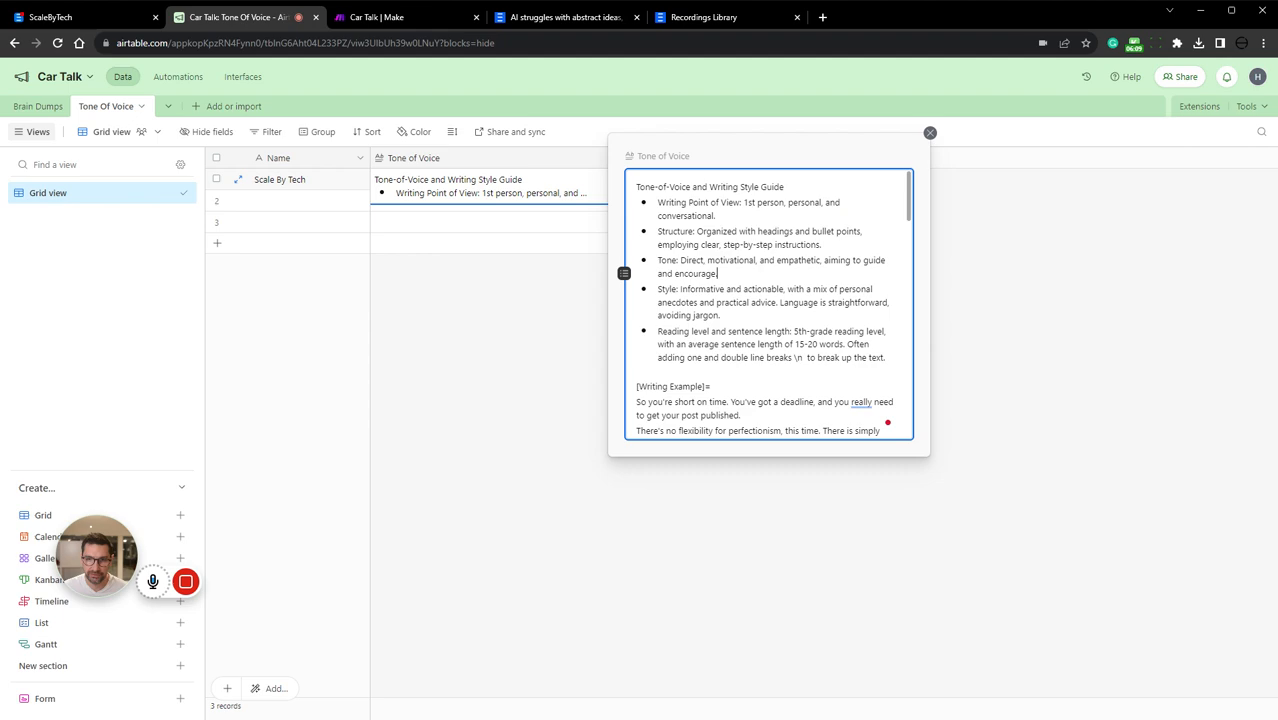
{"action": "scroll", "scroll_direction": "down", "scroll_amount": 3}
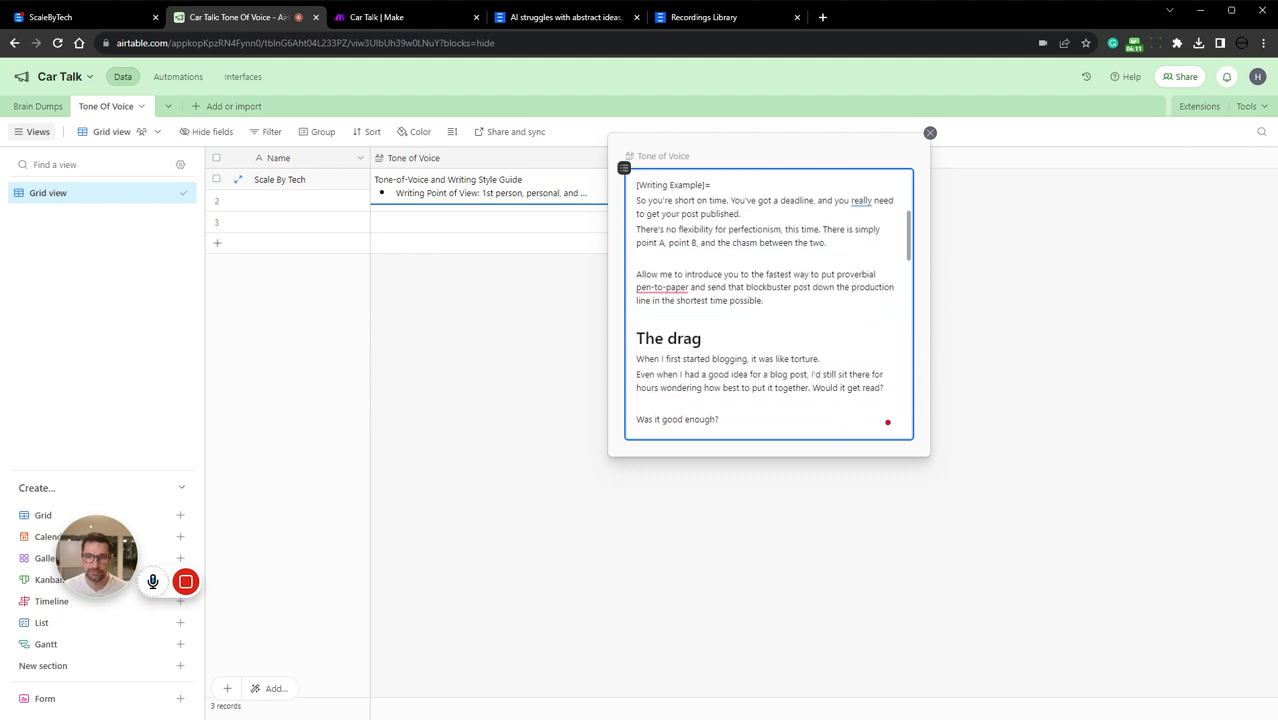
{"action": "scroll", "scroll_direction": "down", "scroll_amount": 3}
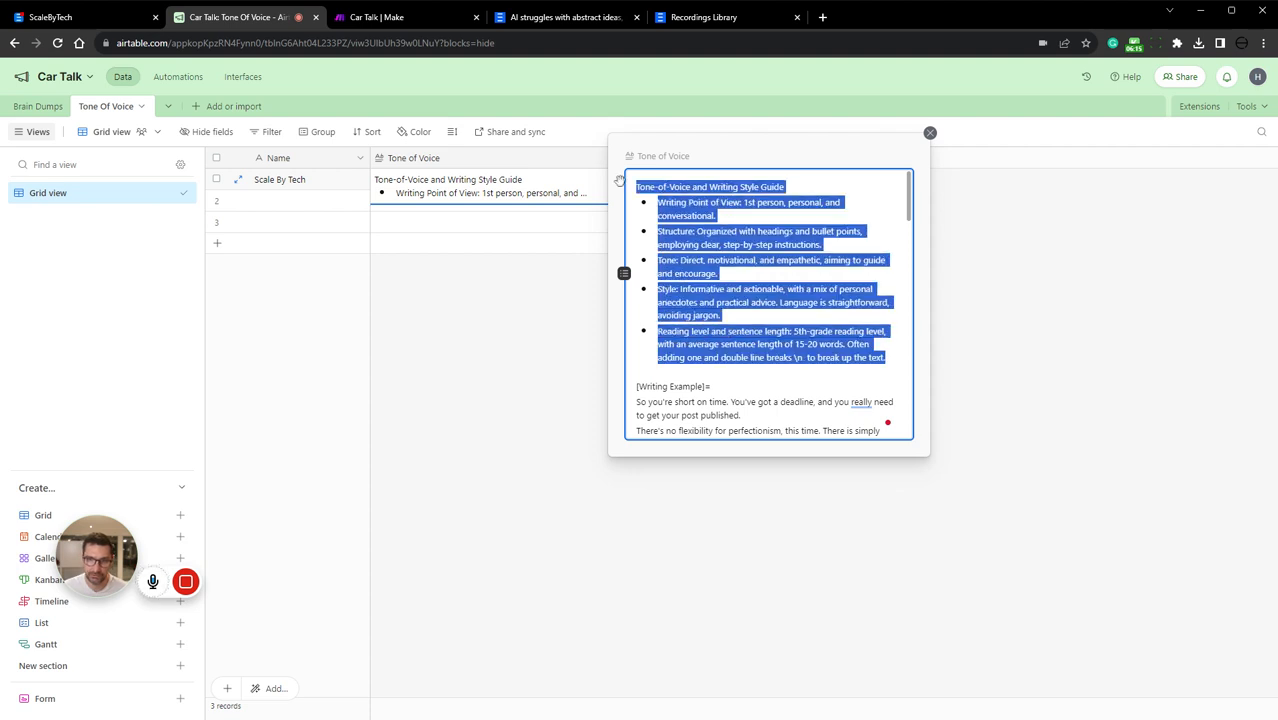
{"action": "scroll", "scroll_direction": "down", "scroll_amount": 3}
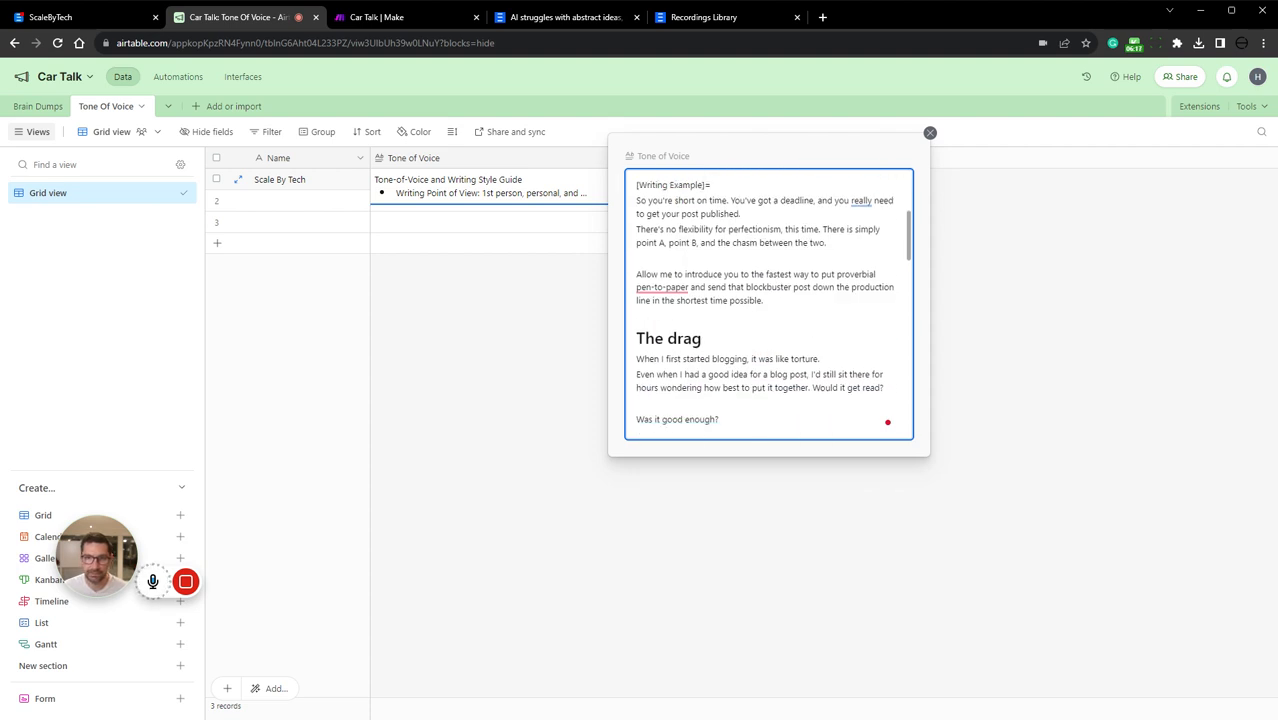
{"action": "scroll", "scroll_direction": "down", "scroll_amount": 3}
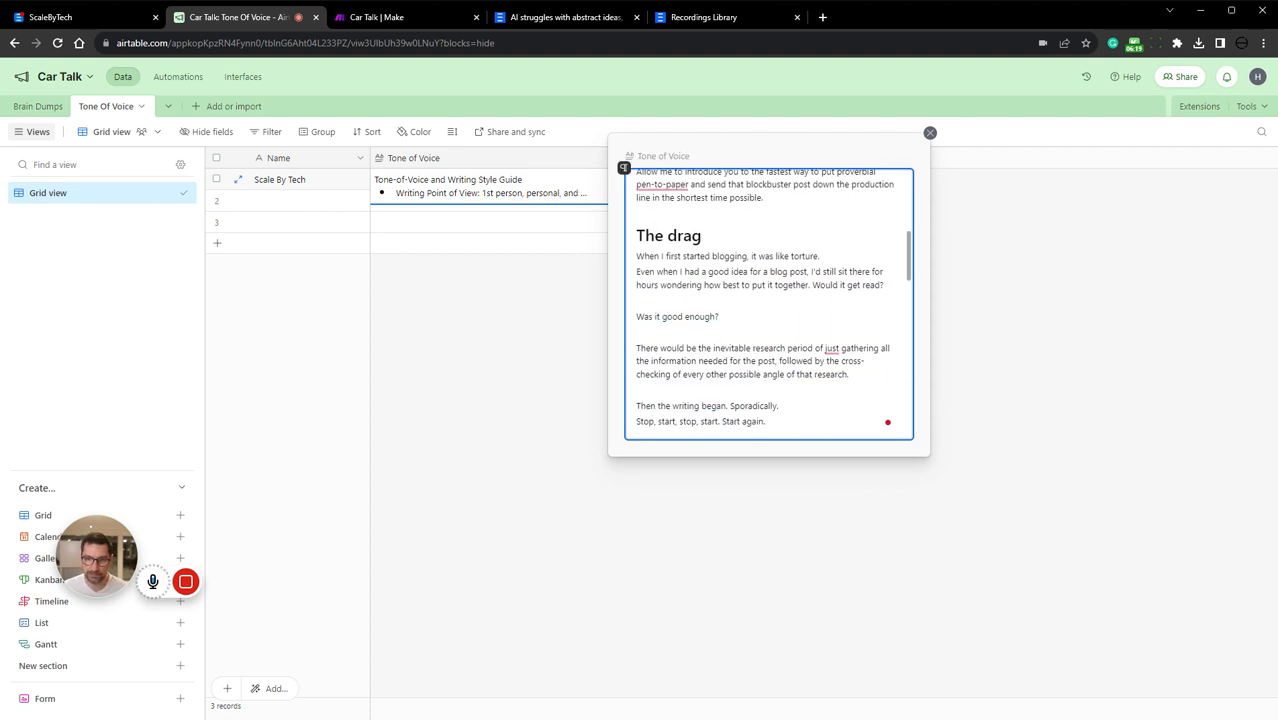
{"action": "left_click", "coordinate": [929, 132]}
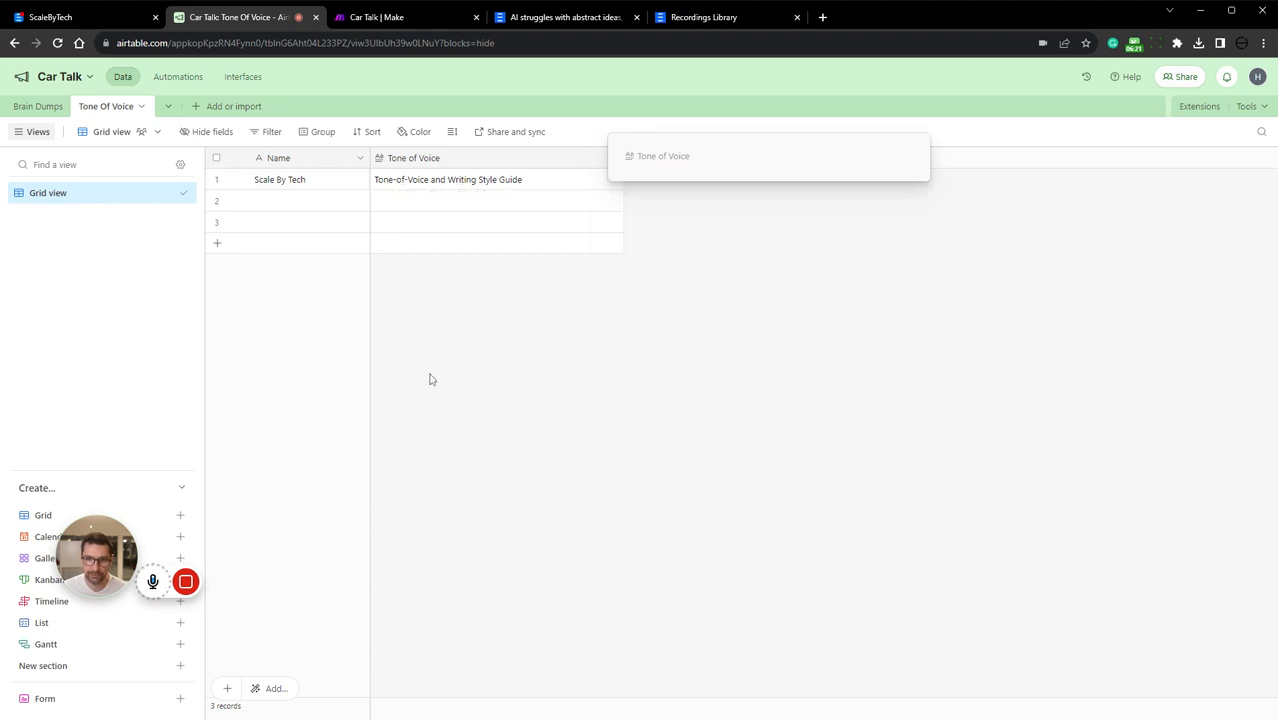
Scroll the Write Section prompt to its Tone of Voice token in Car Talk.
{"action": "left_click", "coordinate": [405, 17]}
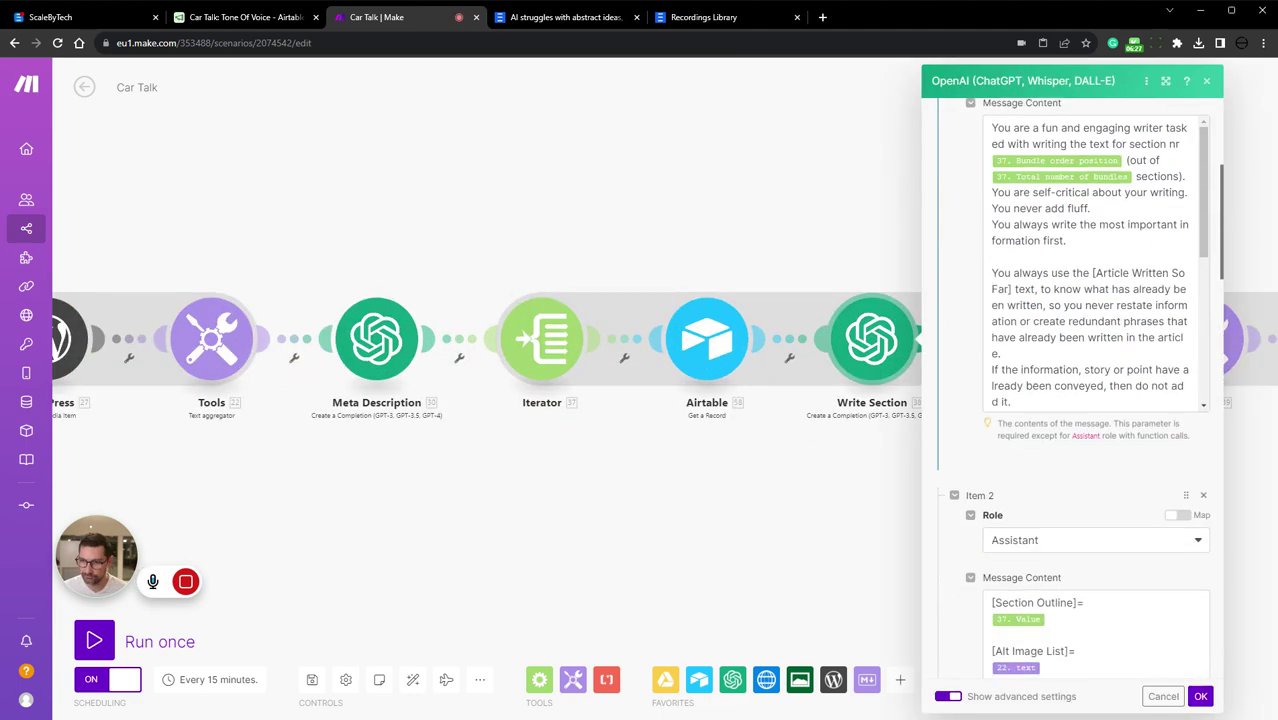
{"action": "scroll", "scroll_direction": "down", "scroll_amount": 3}
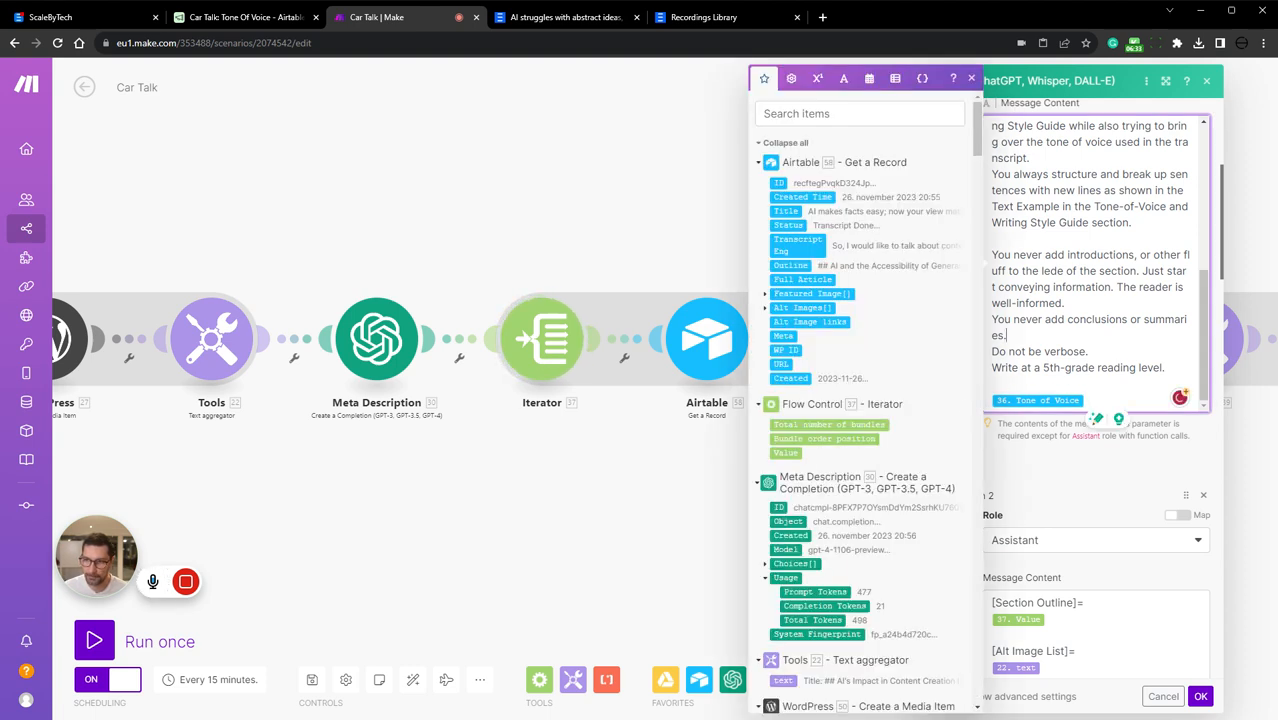
{"action": "double_click", "coordinate": [1038, 351]}
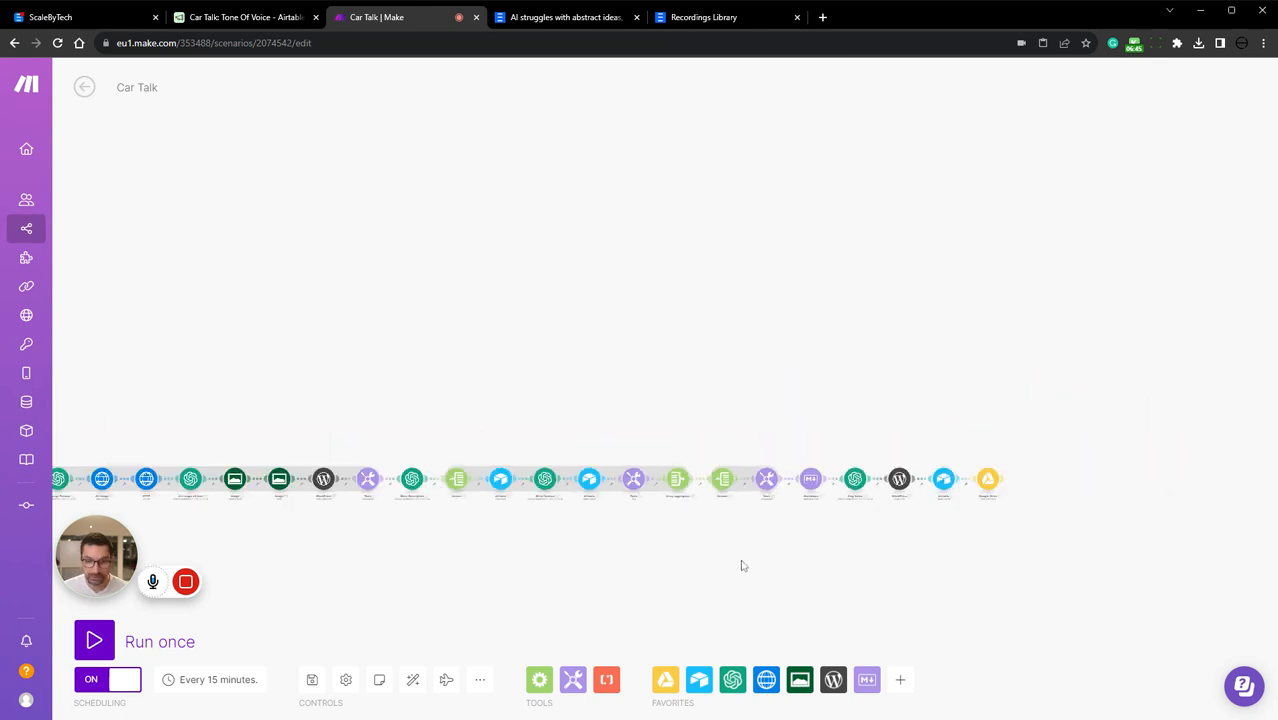
{"action": "mouse_move", "coordinate": [744, 530]}
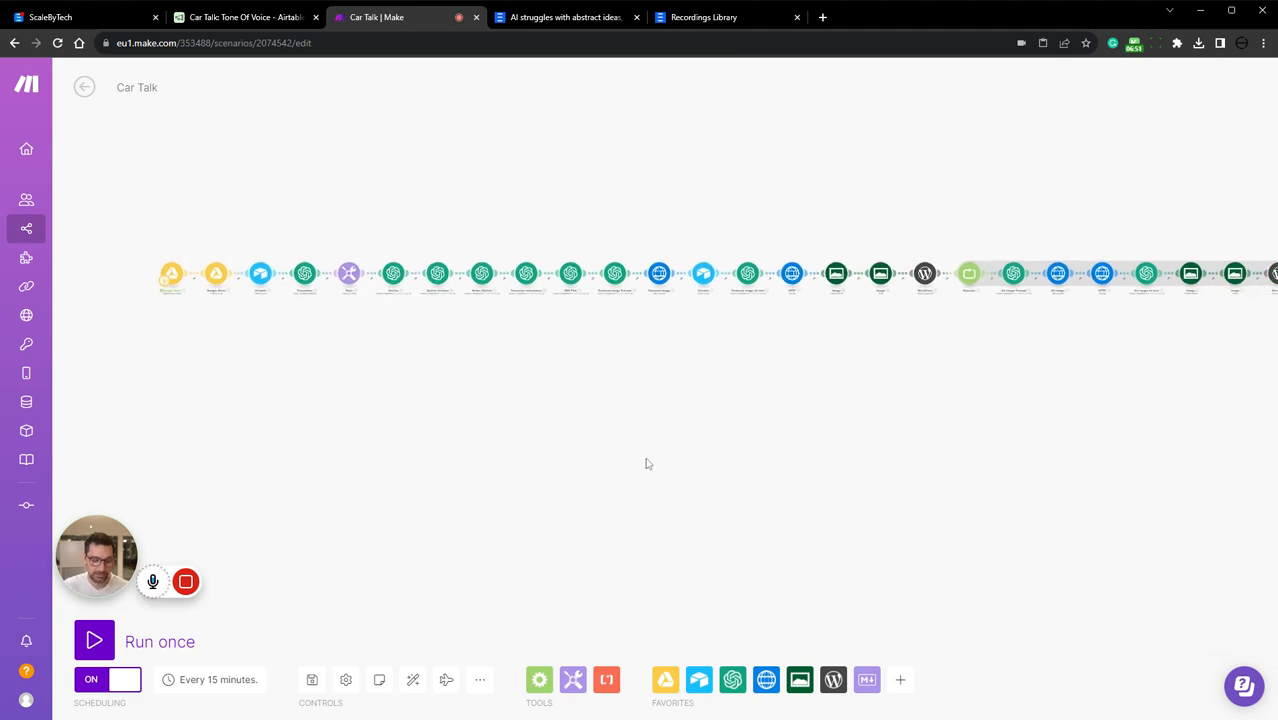
Scroll through the 'AI struggles with abstract ideas' post's text and illustrations.
{"action": "left_click", "coordinate": [703, 17]}
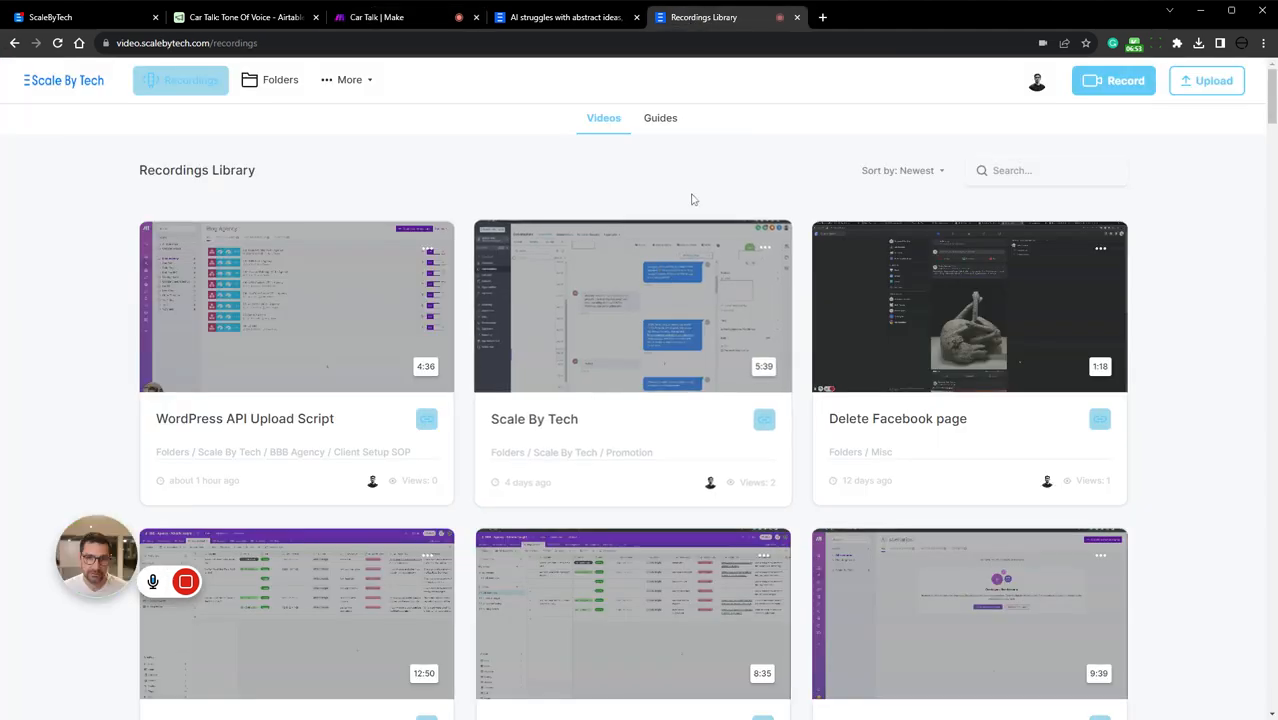
{"action": "left_click", "coordinate": [560, 17]}
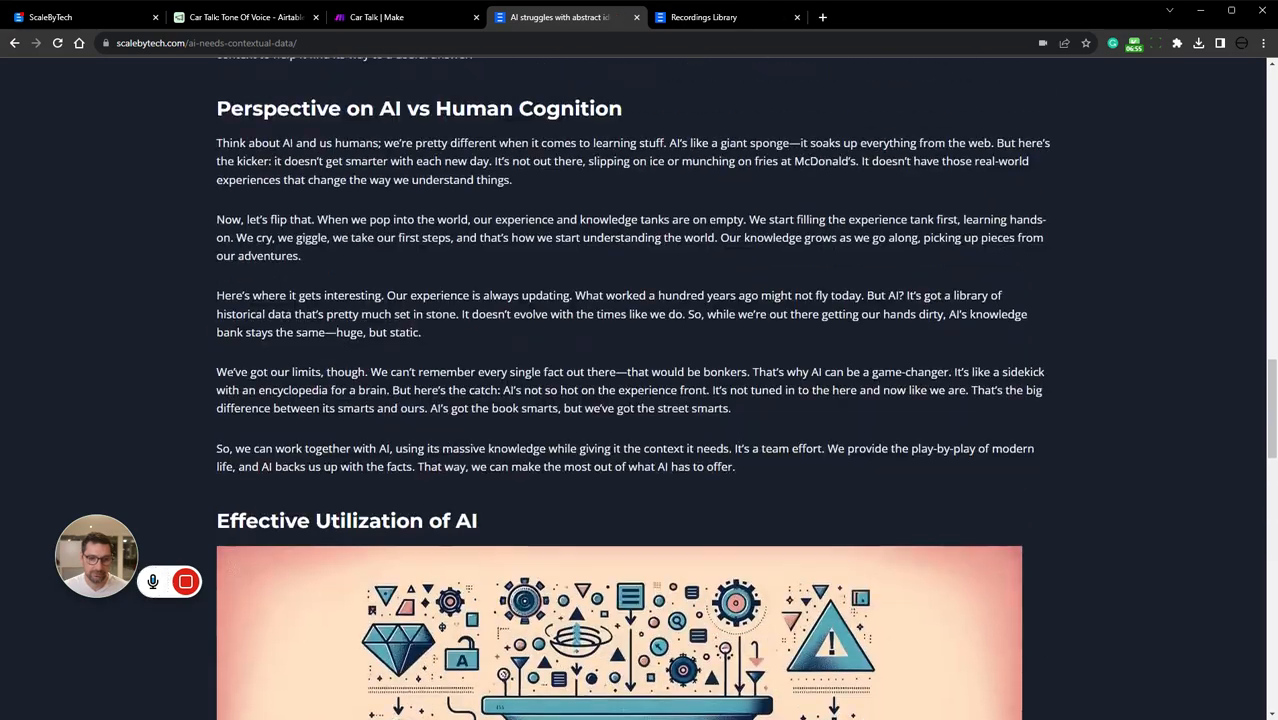
{"action": "scroll", "scroll_direction": "down", "scroll_amount": 3}
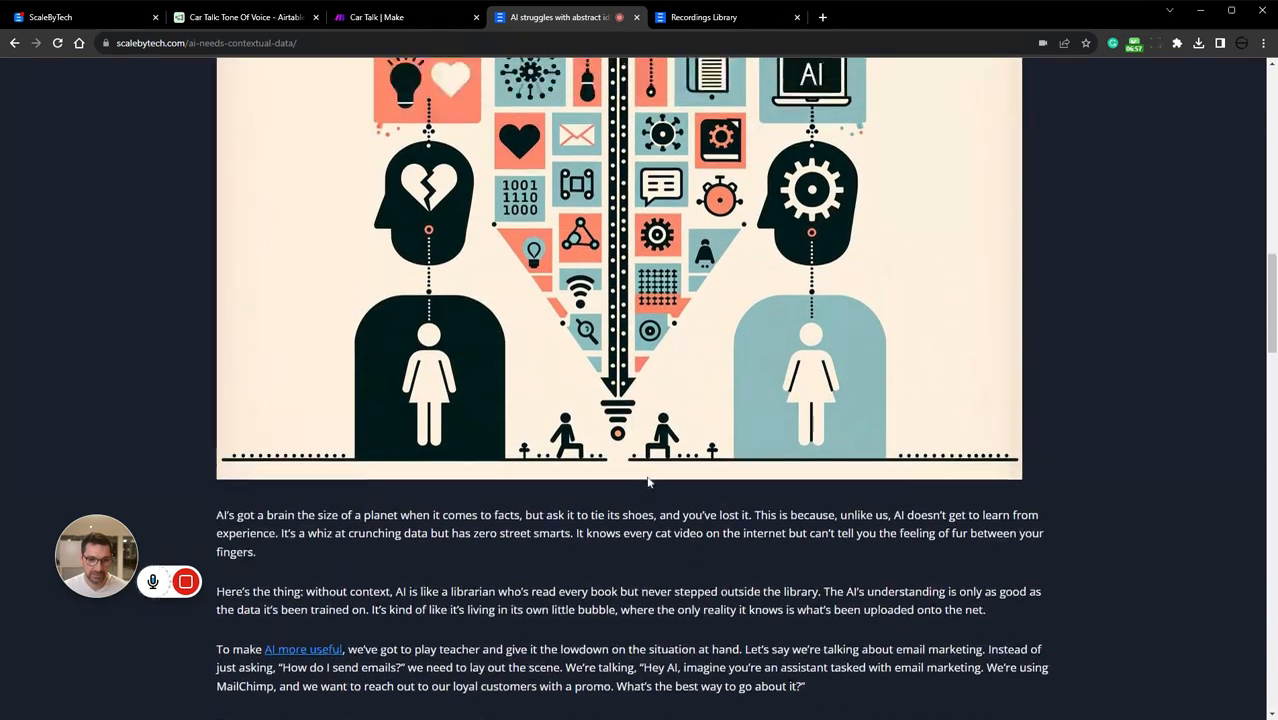
{"action": "scroll", "scroll_direction": "up", "scroll_amount": 3}
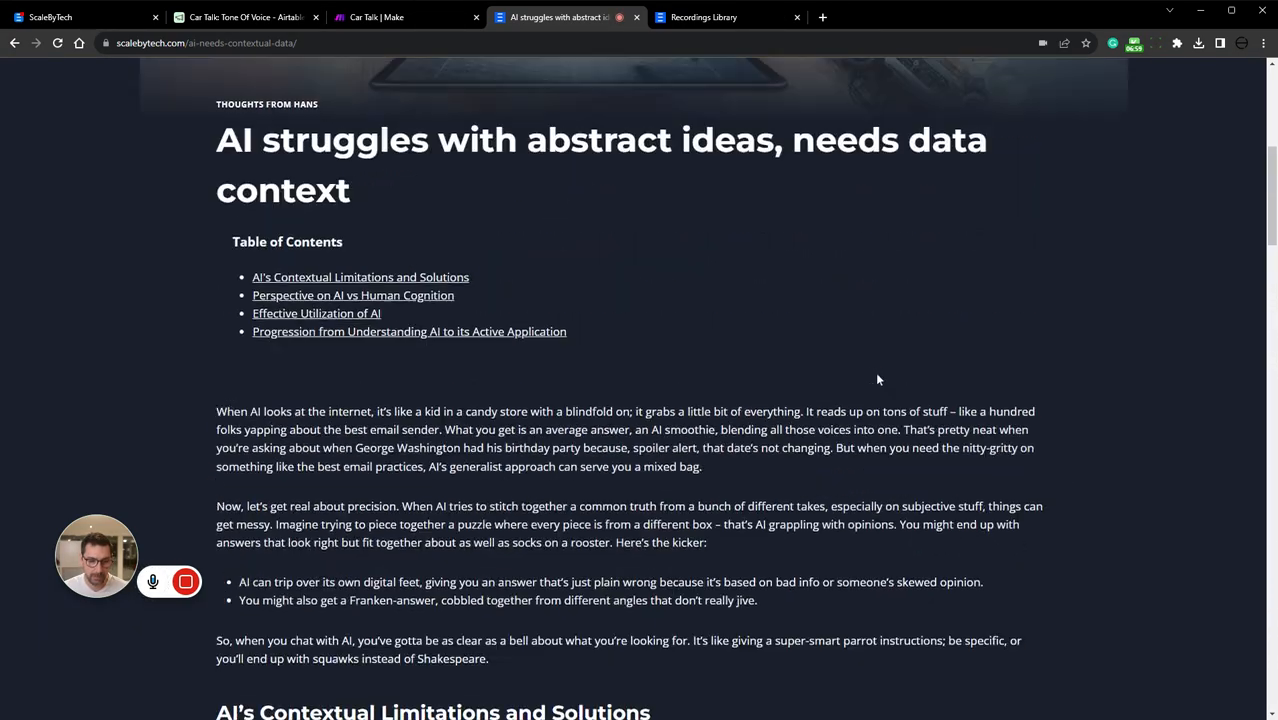
{"action": "scroll", "scroll_direction": "down", "scroll_amount": 3}
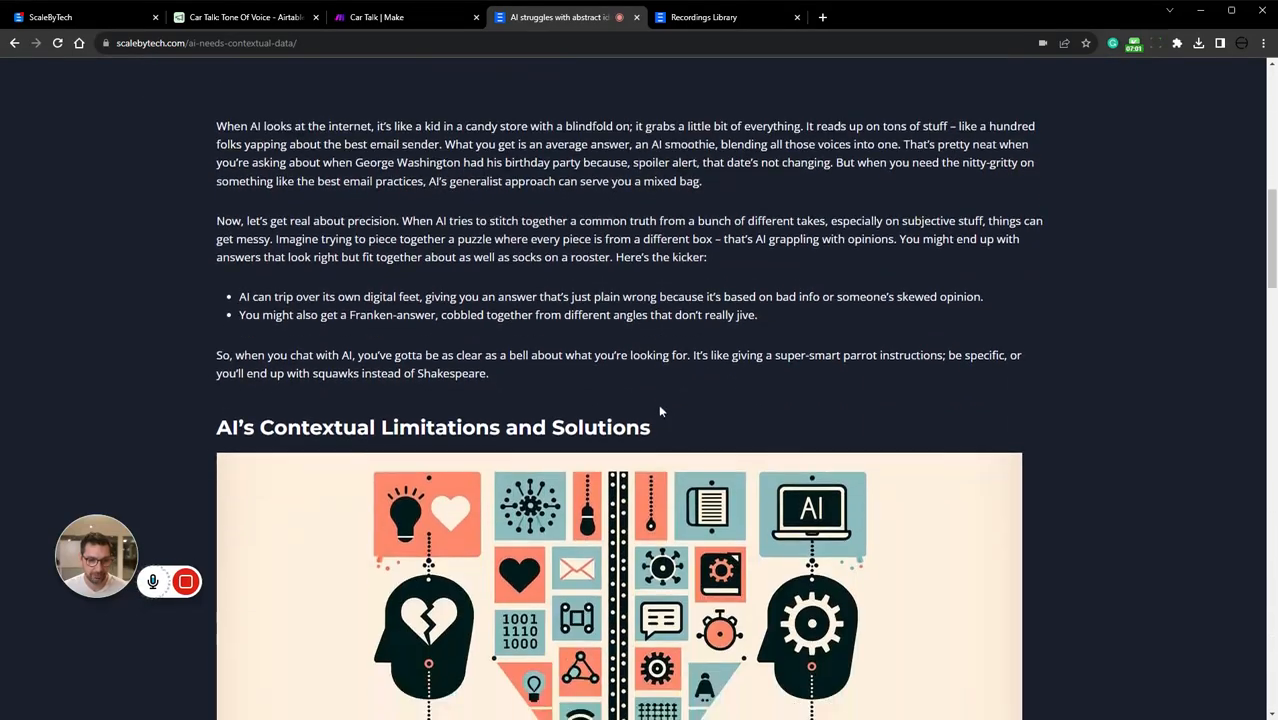
{"action": "mouse_move", "coordinate": [450, 210]}
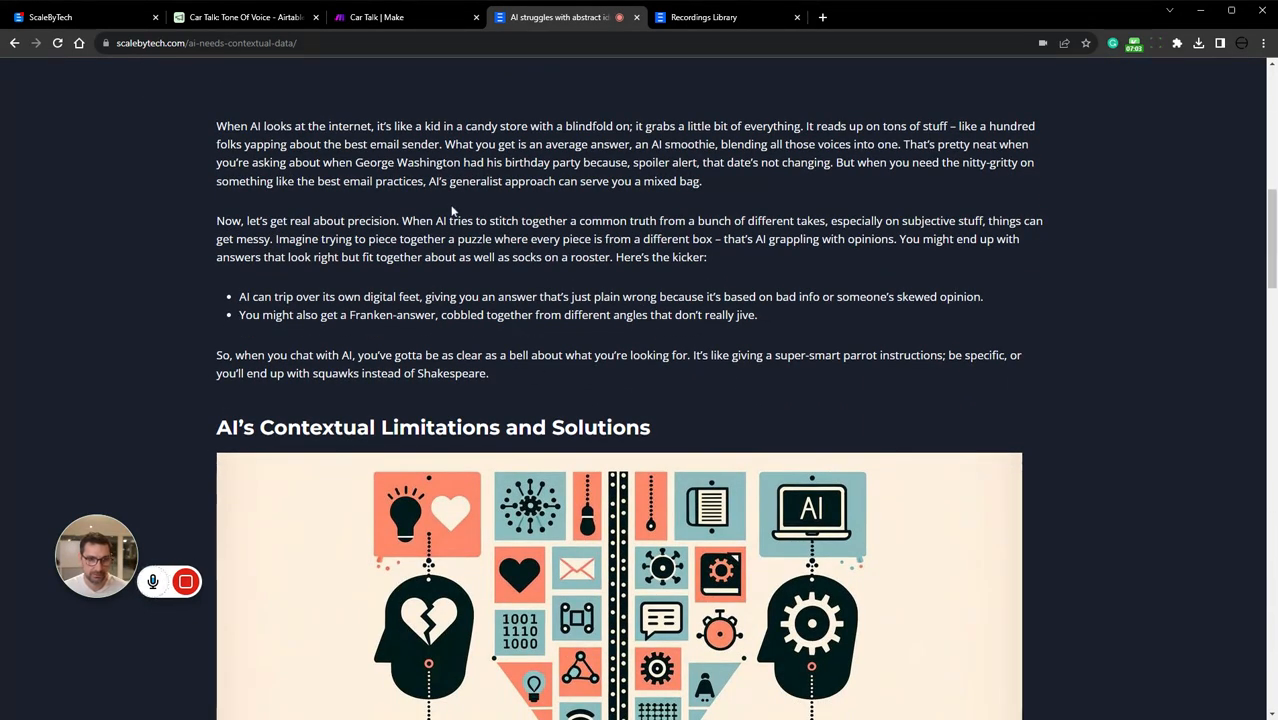
{"action": "mouse_move", "coordinate": [537, 271]}
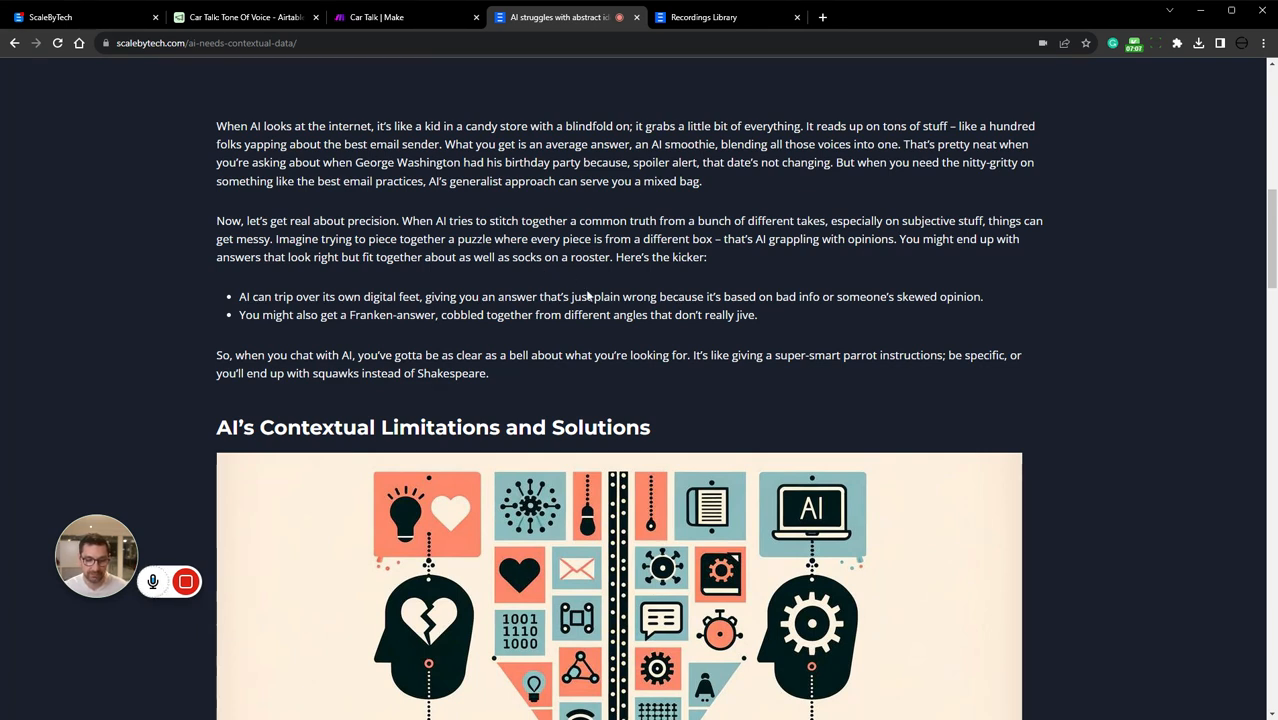
{"action": "mouse_move", "coordinate": [247, 499]}
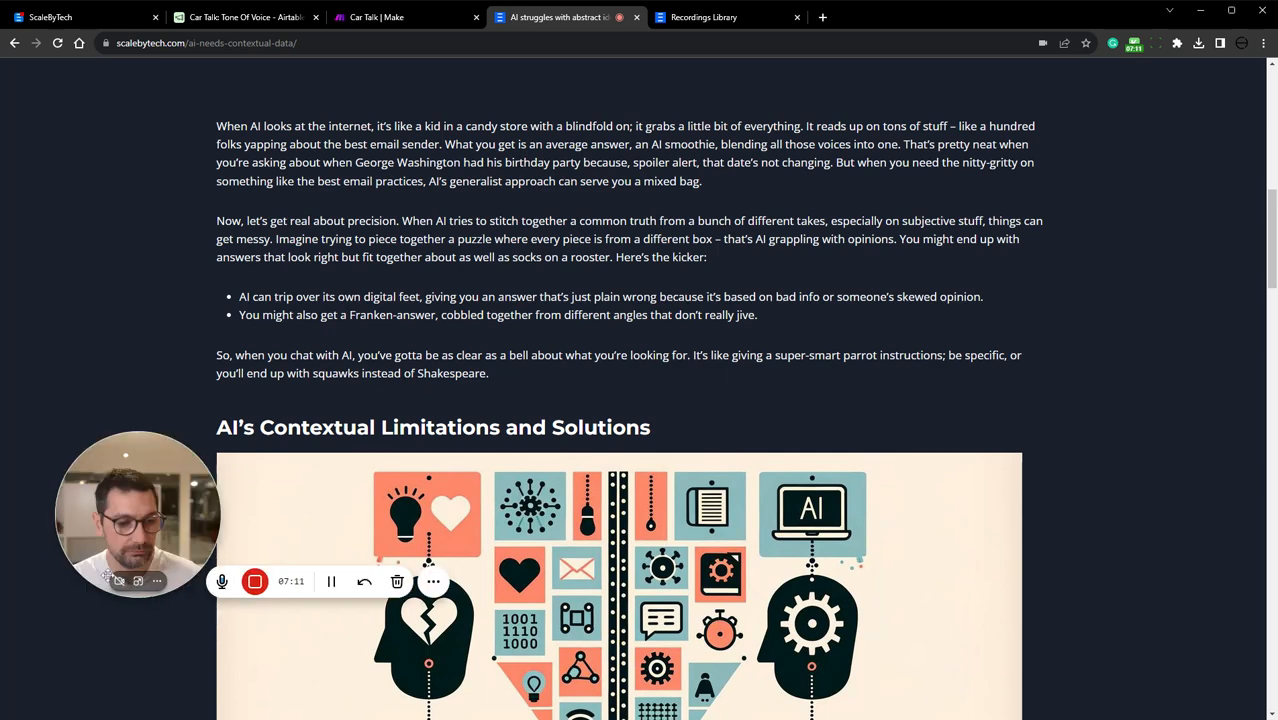
{"action": "left_click_drag", "start_coordinate": [137, 515], "coordinate": [617, 200]}
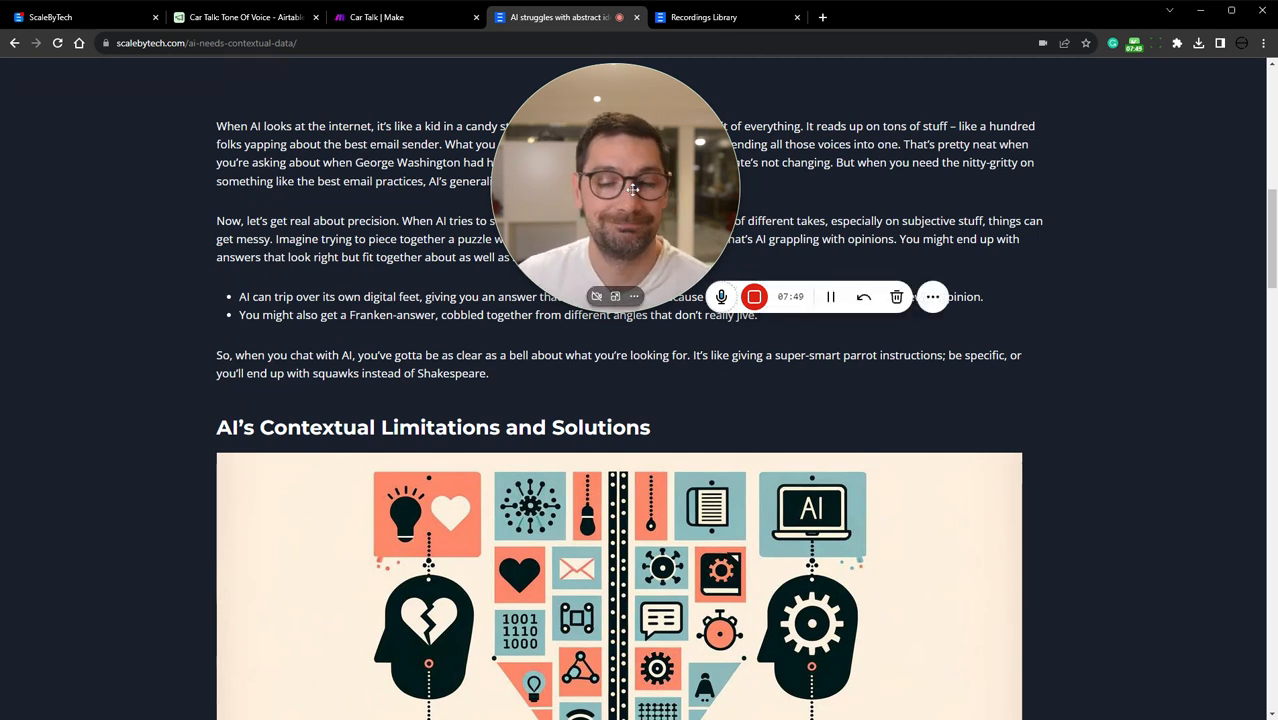
{"action": "mouse_move", "coordinate": [755, 296]}
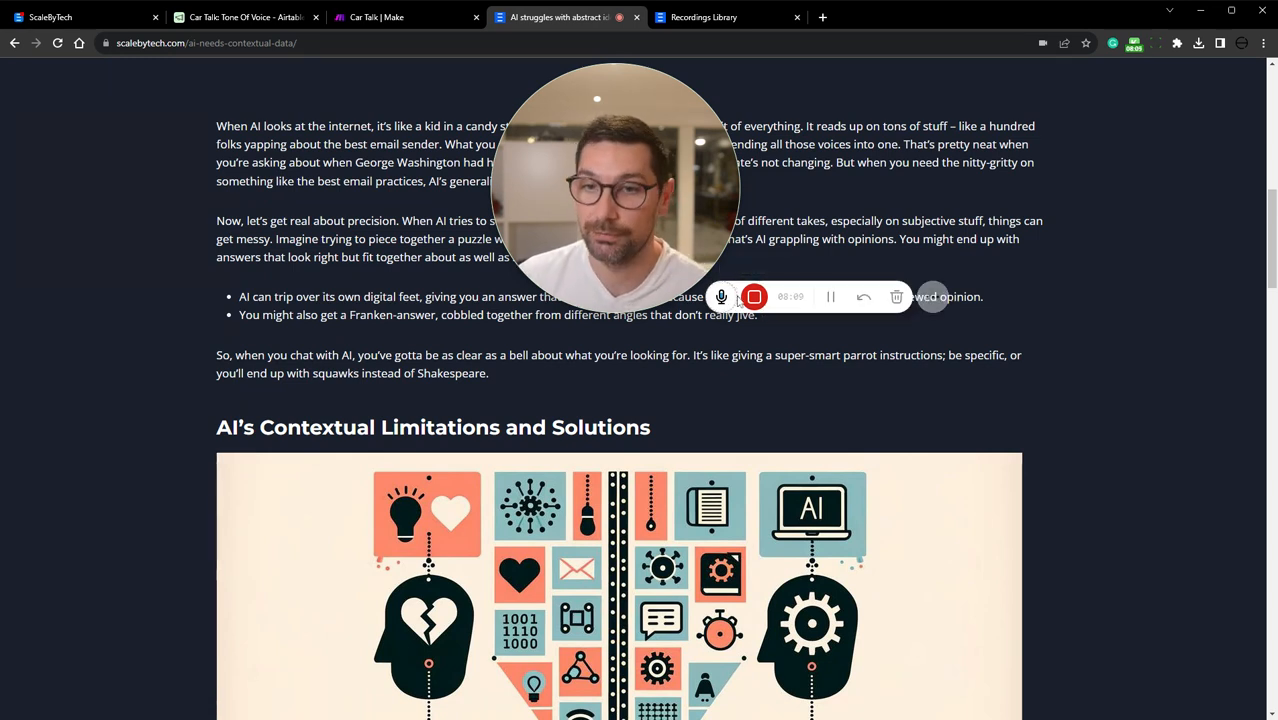
{"action": "mouse_move", "coordinate": [755, 296]}
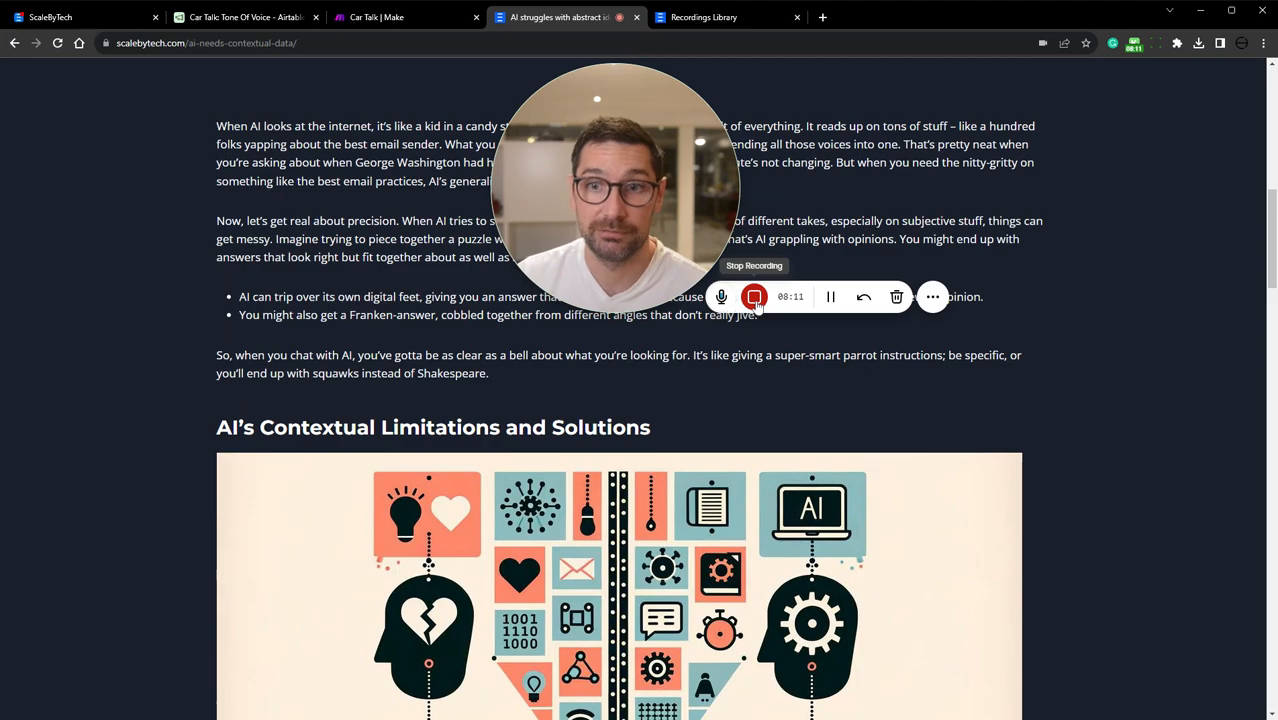